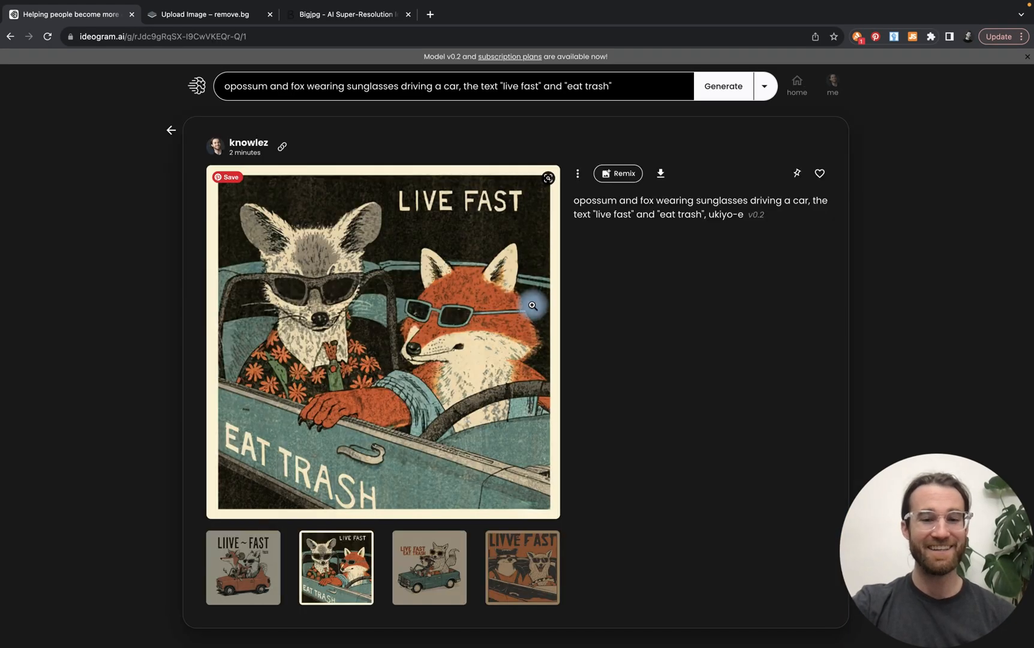
View the third thumbnail: the cream-background opossum-and-fox variation in a green pickup
{"action": "left_click", "coordinate": [429, 567]}
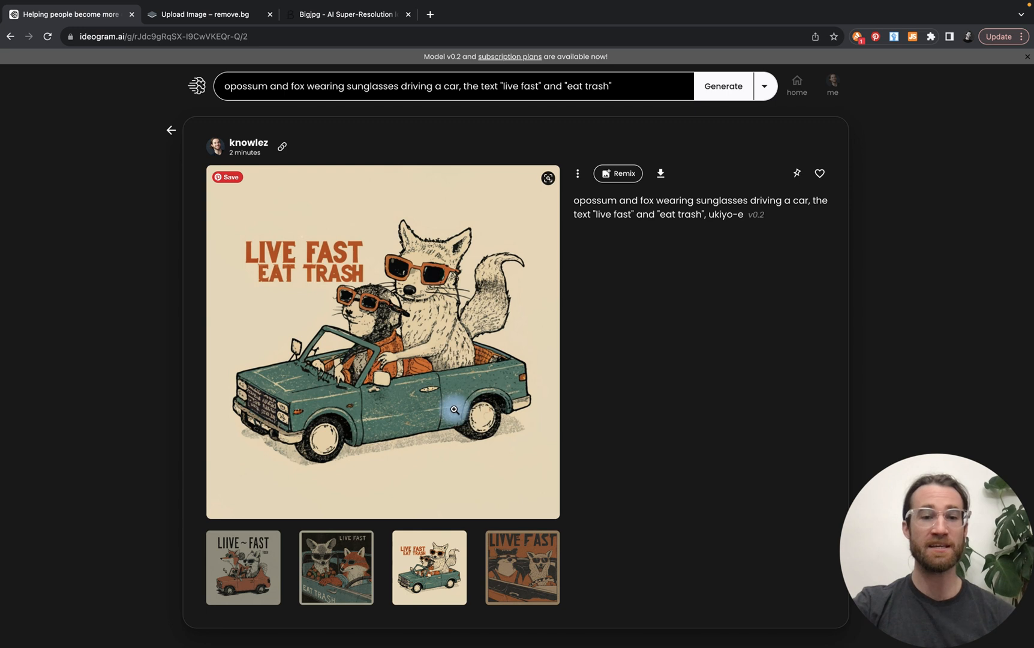
{"action": "mouse_move", "coordinate": [453, 319]}
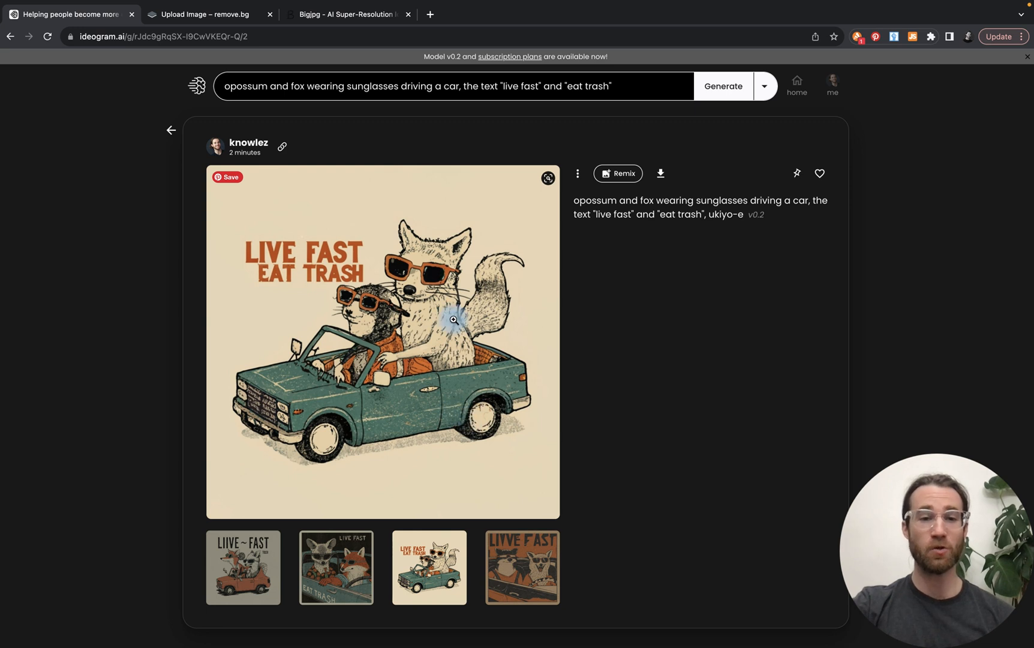
{"action": "mouse_move", "coordinate": [386, 311]}
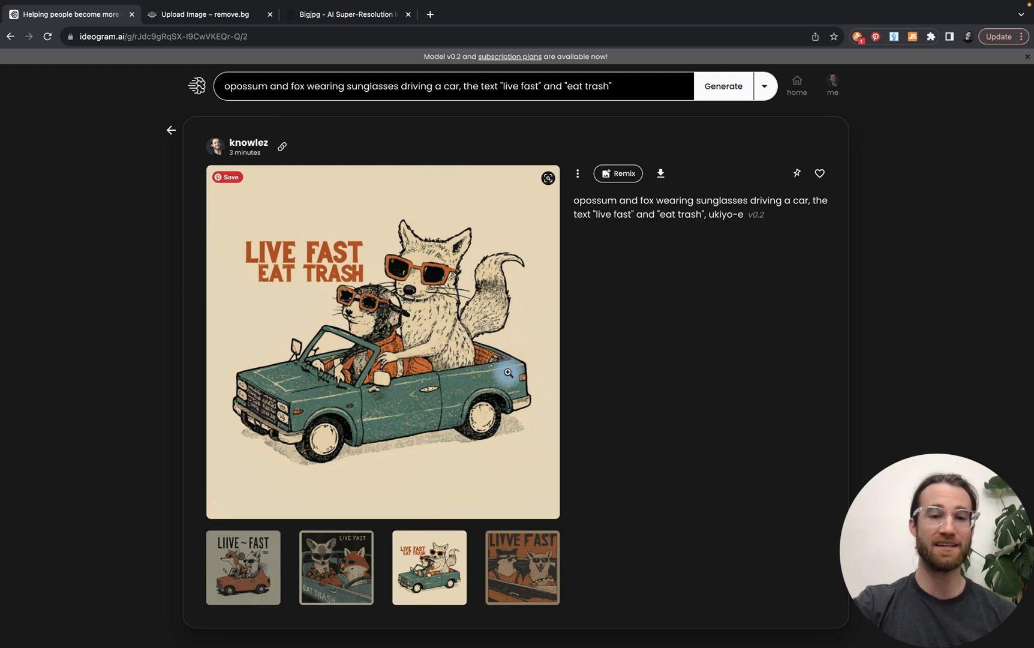
{"action": "mouse_move", "coordinate": [333, 292]}
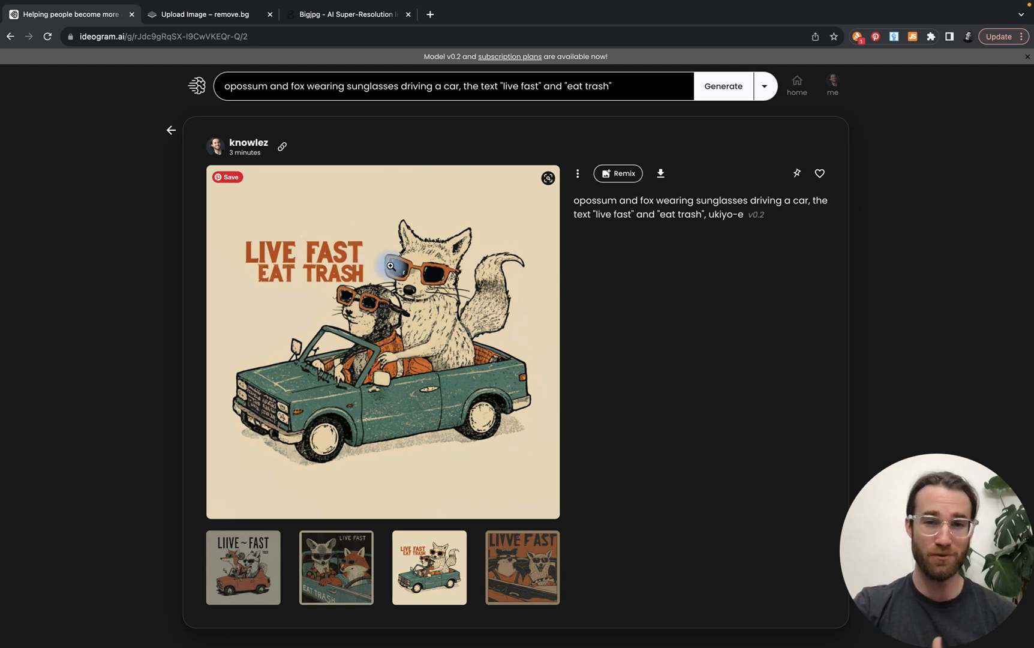
{"action": "mouse_move", "coordinate": [289, 211]}
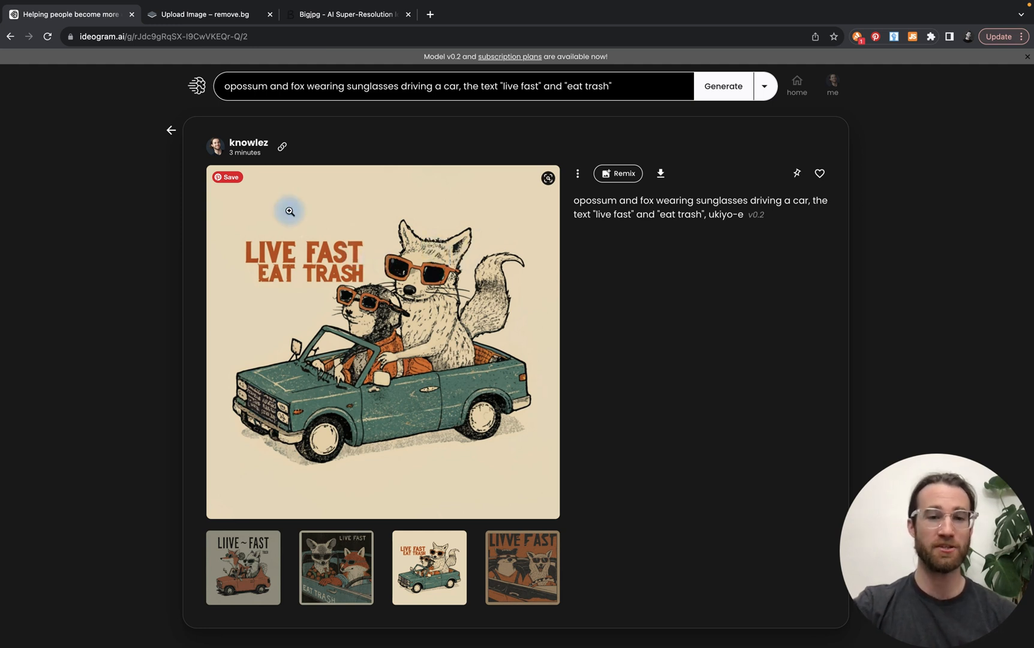
{"action": "mouse_move", "coordinate": [457, 229]}
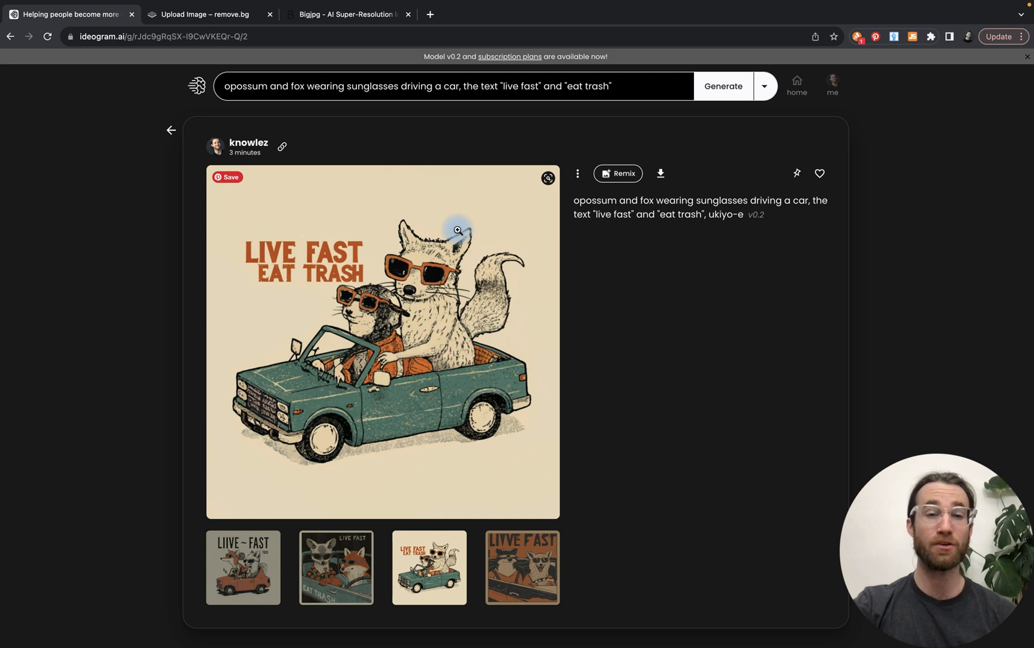
{"action": "mouse_move", "coordinate": [455, 347]}
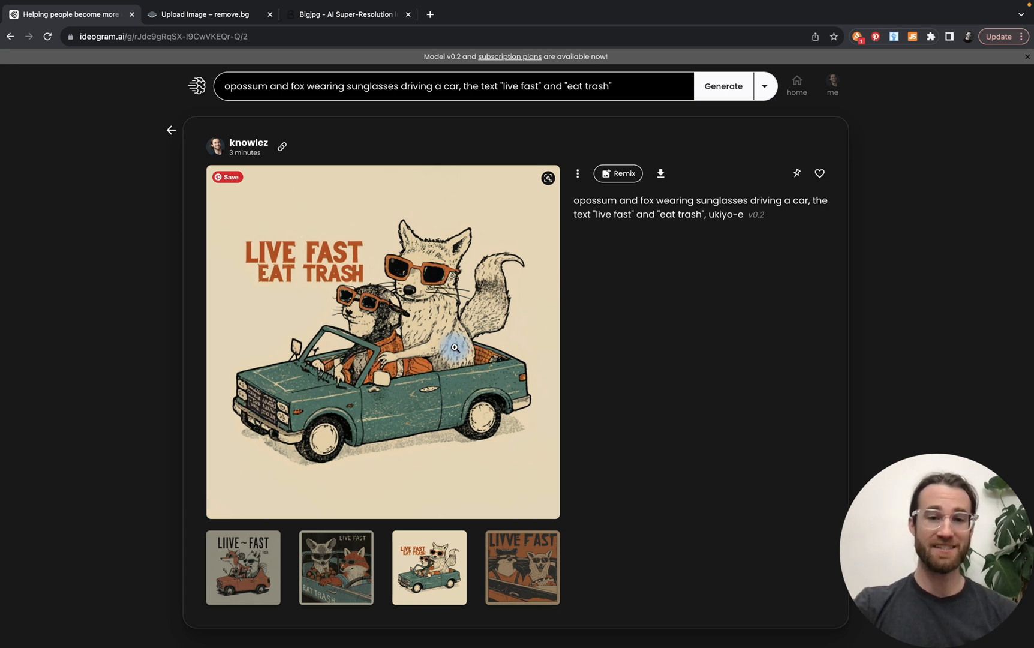
{"action": "mouse_move", "coordinate": [276, 174]}
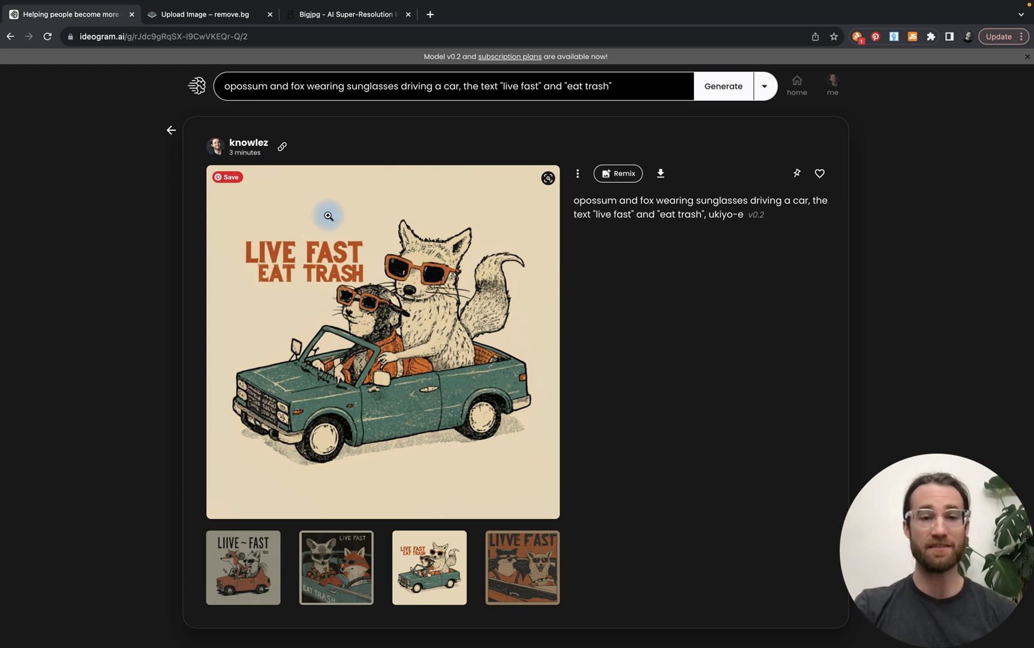
{"action": "mouse_move", "coordinate": [117, 91]}
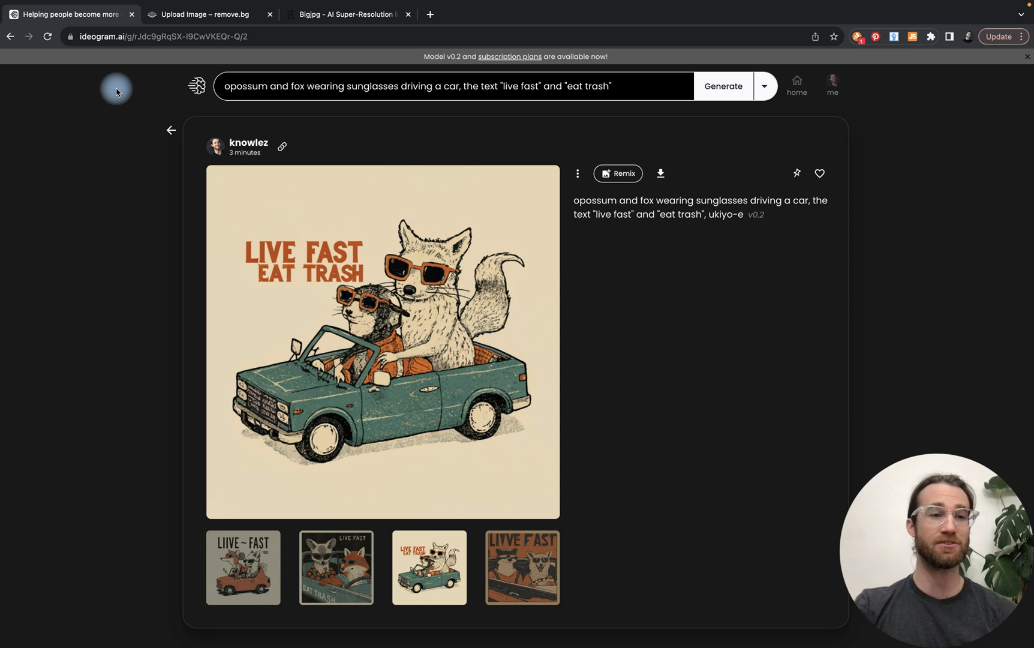
{"action": "mouse_move", "coordinate": [424, 118]}
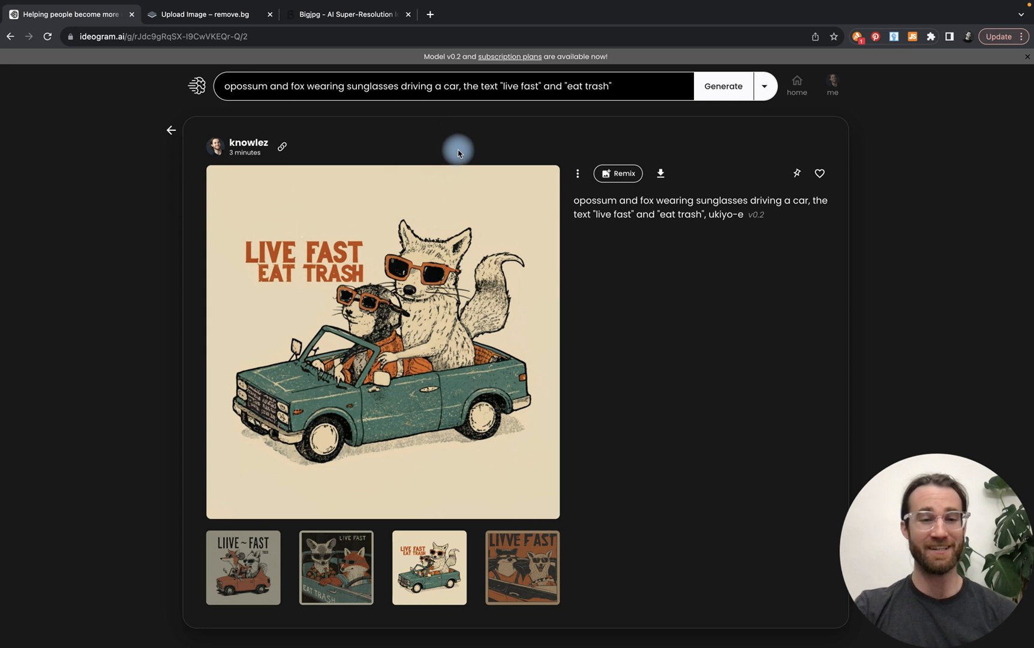
{"action": "mouse_move", "coordinate": [478, 563]}
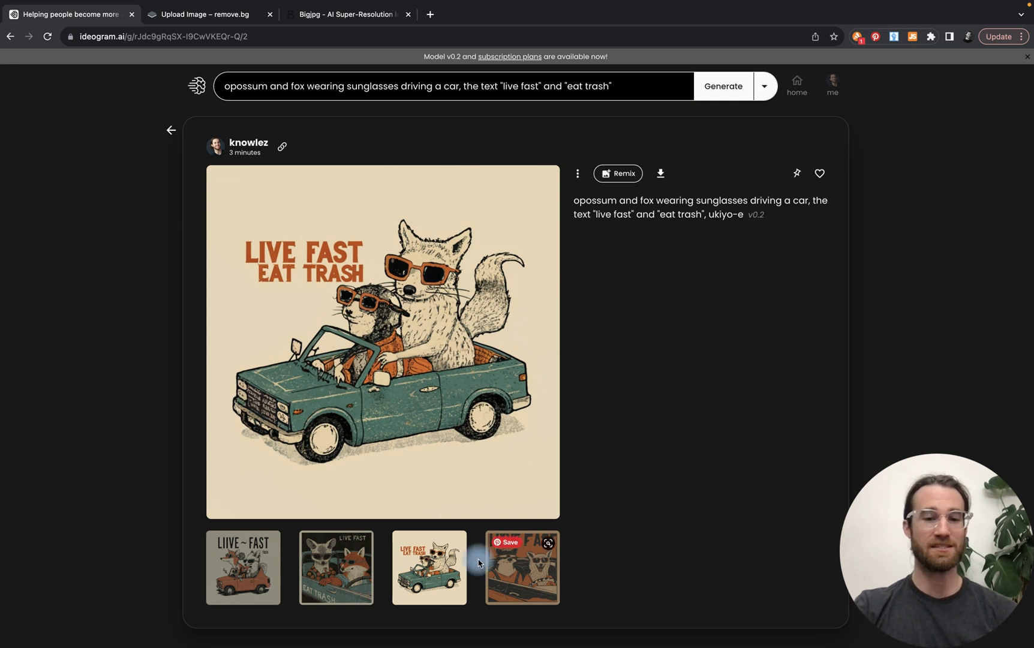
Preview the dark, orange-car and green-truck variations, ending on the dark opossum-and-fox one
{"action": "left_click", "coordinate": [334, 567]}
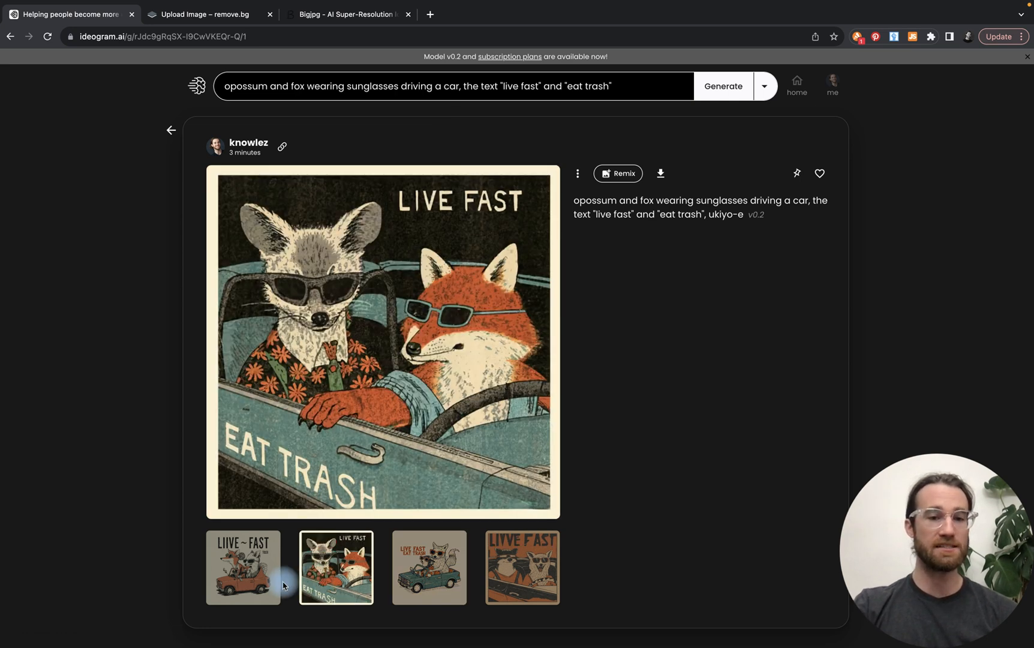
{"action": "left_click", "coordinate": [243, 567]}
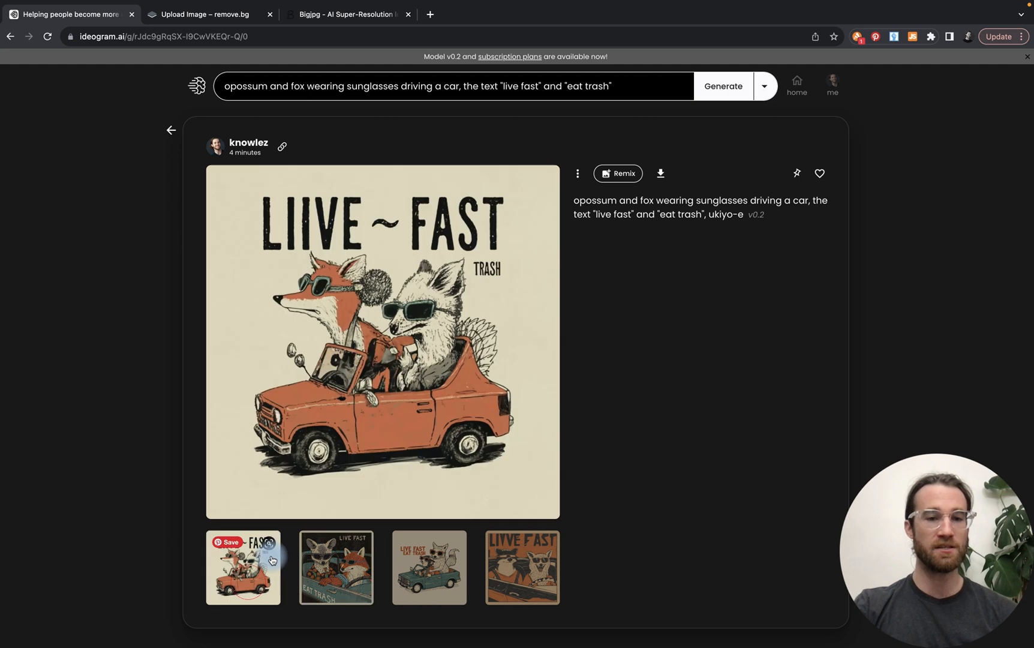
{"action": "mouse_move", "coordinate": [429, 571]}
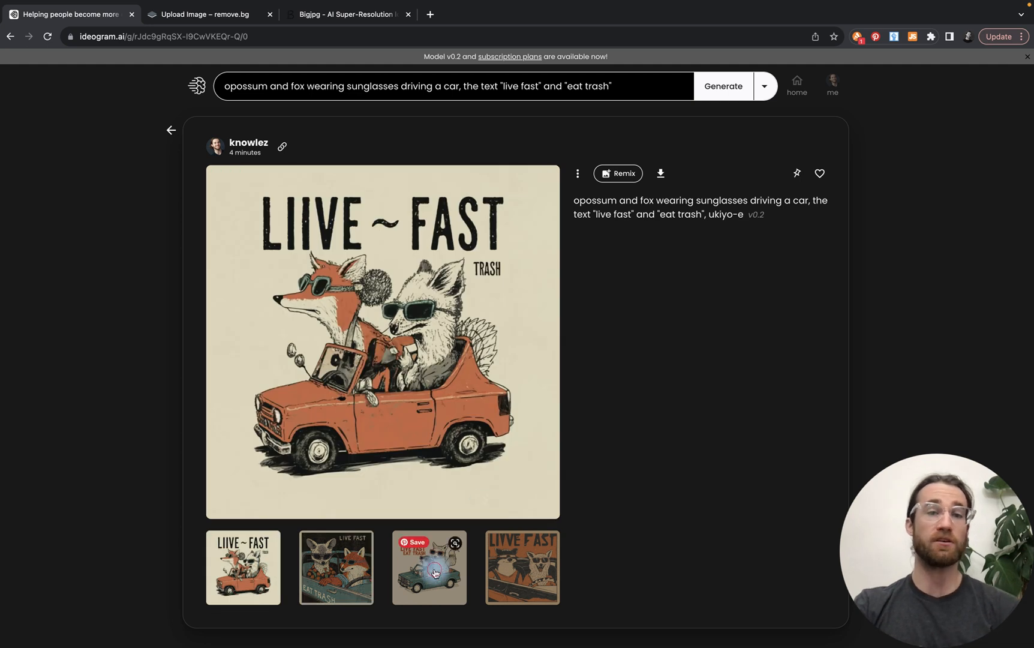
{"action": "left_click", "coordinate": [521, 567]}
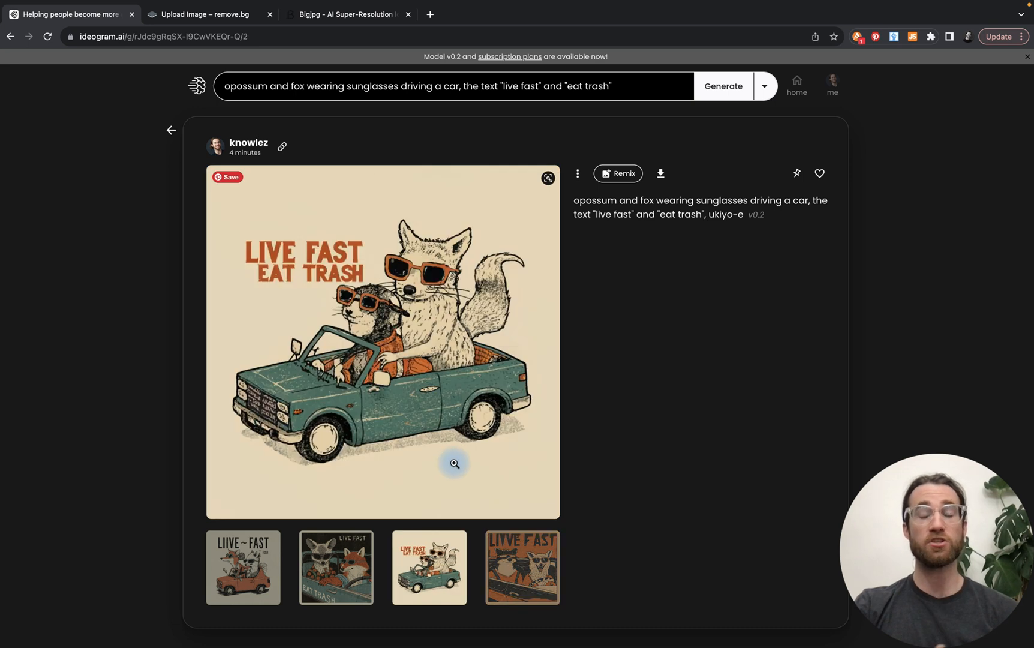
{"action": "mouse_move", "coordinate": [457, 464]}
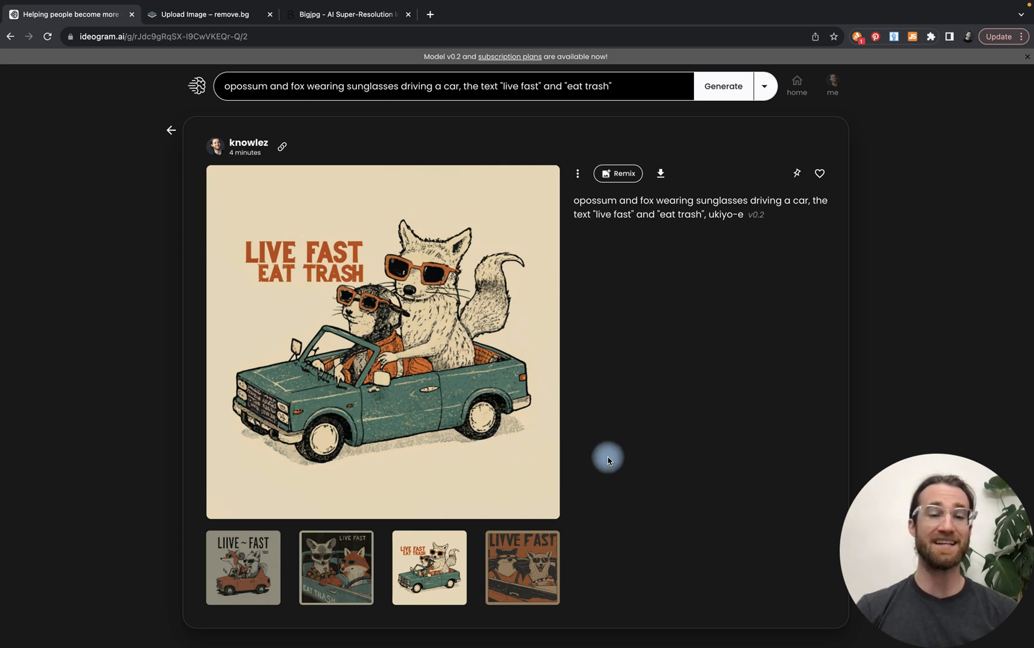
{"action": "mouse_move", "coordinate": [450, 354]}
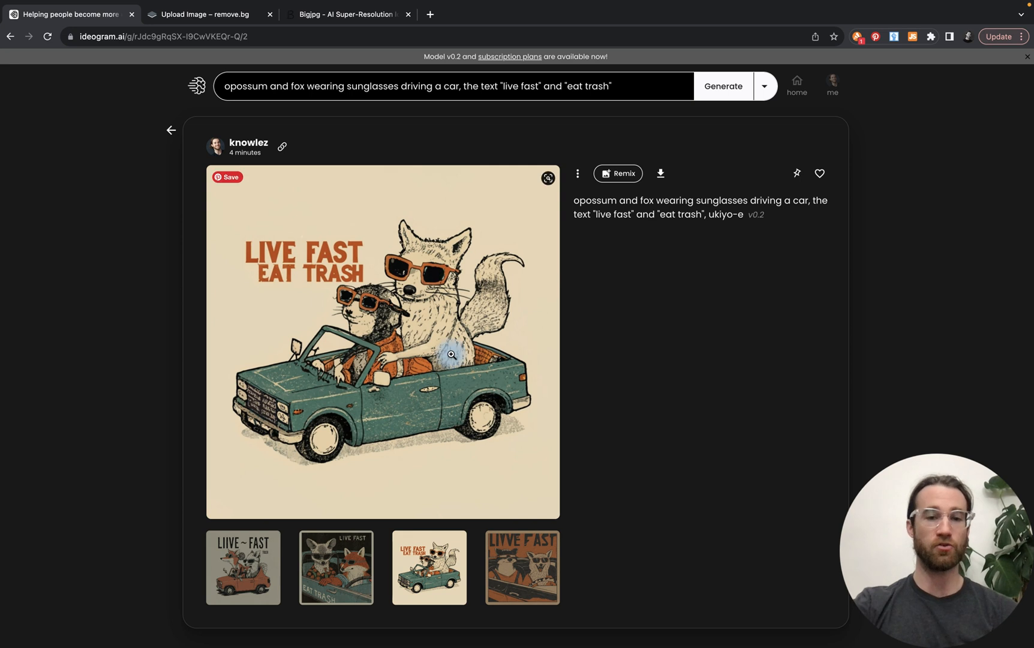
{"action": "mouse_move", "coordinate": [446, 368]}
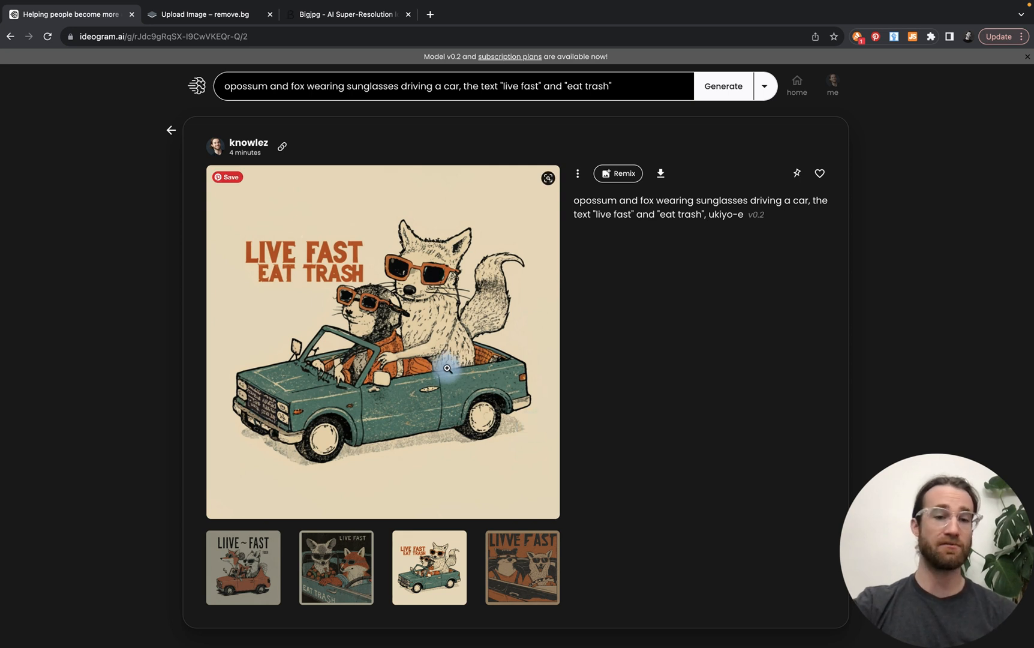
{"action": "mouse_move", "coordinate": [381, 558]}
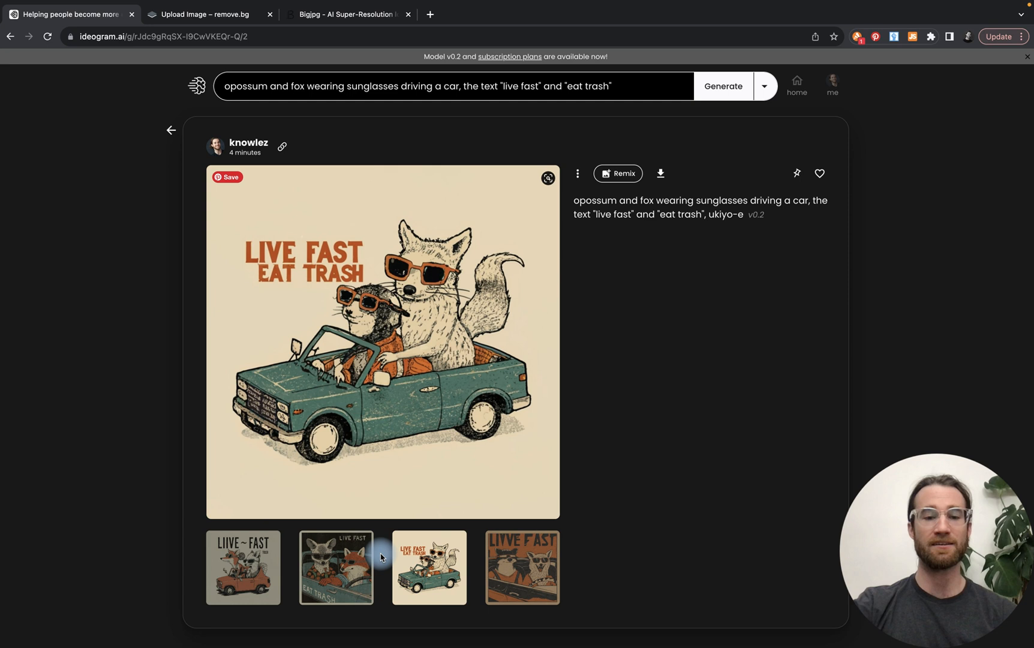
{"action": "left_click", "coordinate": [336, 568]}
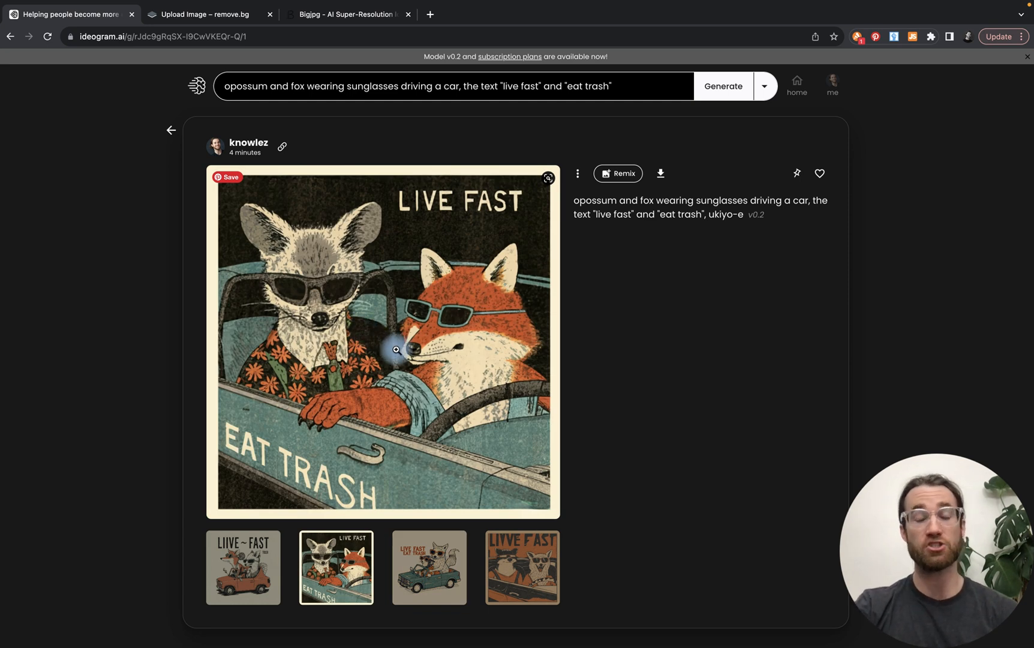
{"action": "mouse_move", "coordinate": [422, 359]}
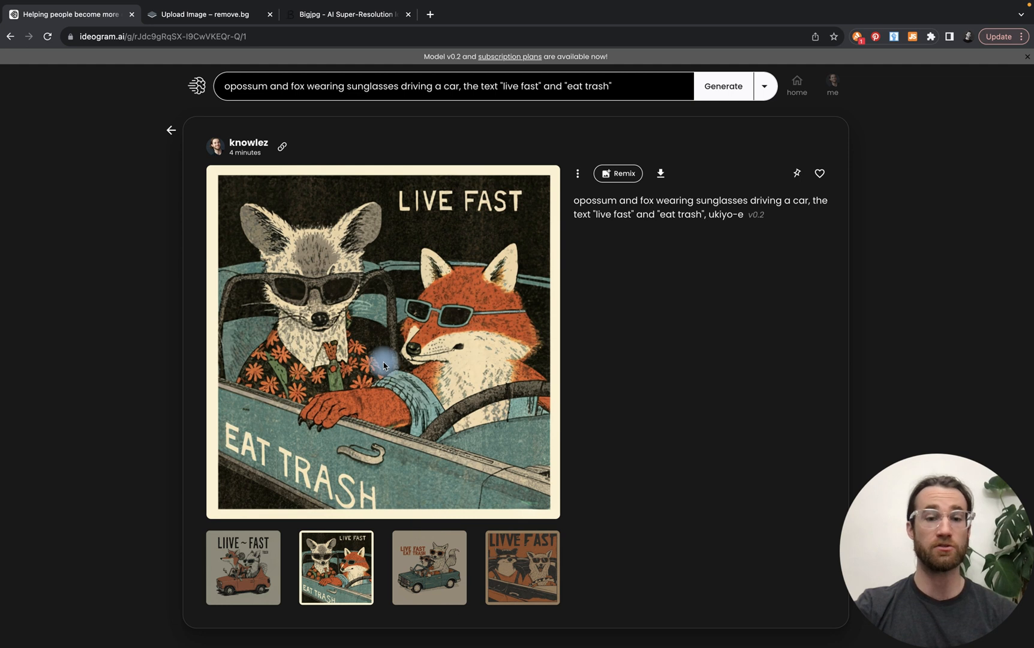
{"action": "mouse_move", "coordinate": [360, 338]}
{"action": "type", "text": "r"}
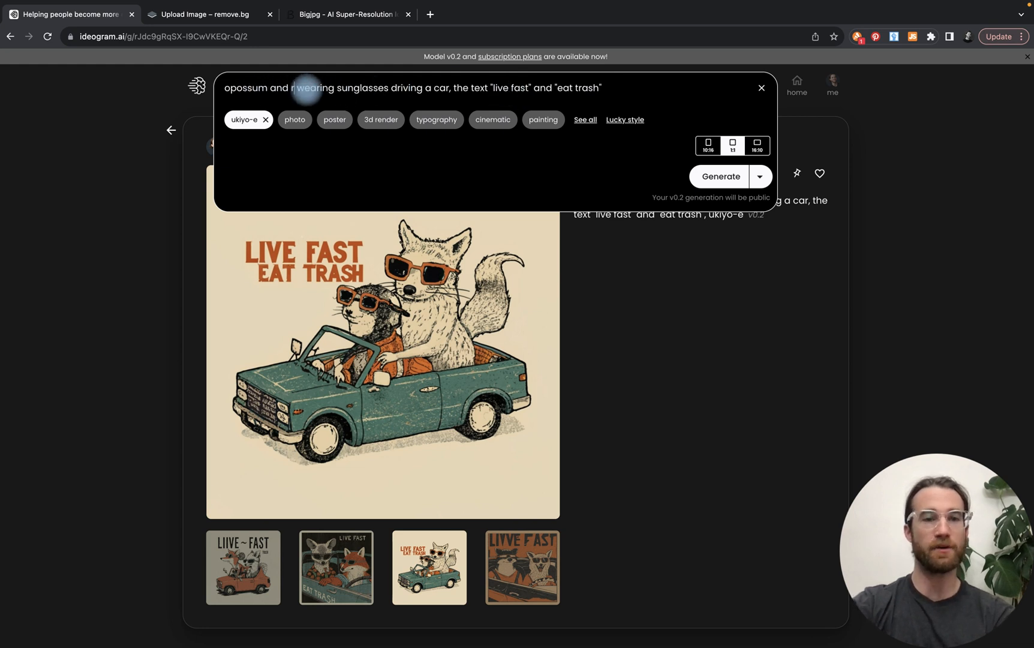
Change the prompt to a raccoon driving a trash truck and generate four images
{"action": "type", "text": "accoon"}
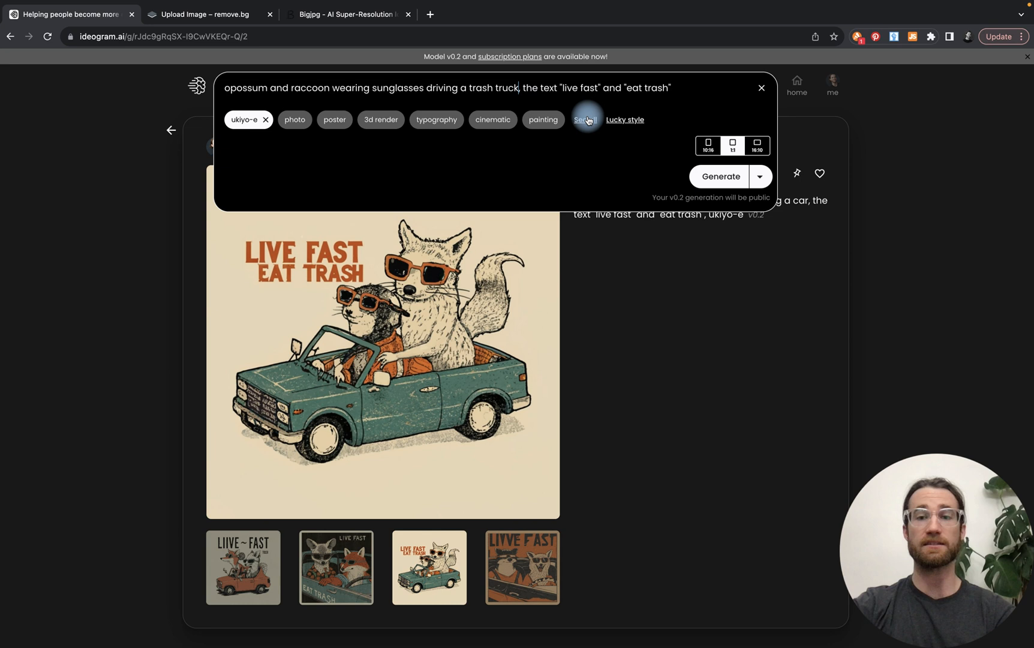
{"action": "left_click", "coordinate": [718, 176]}
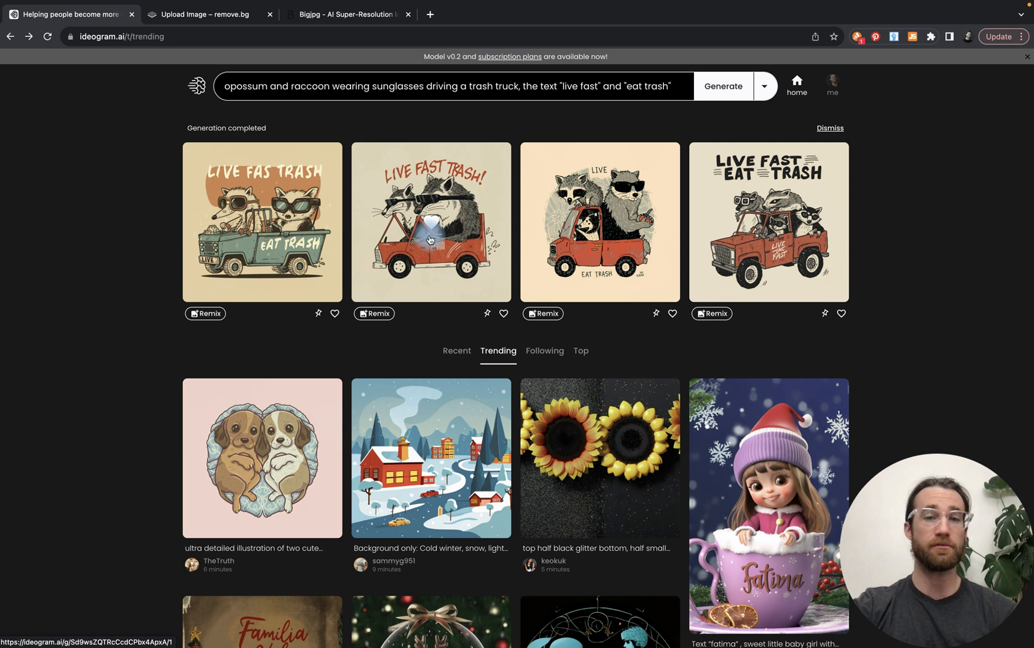
Open the raccoon trash-truck generation and view its red-pickup LIVE FAST EAT TRASH variation
{"action": "left_click", "coordinate": [599, 221]}
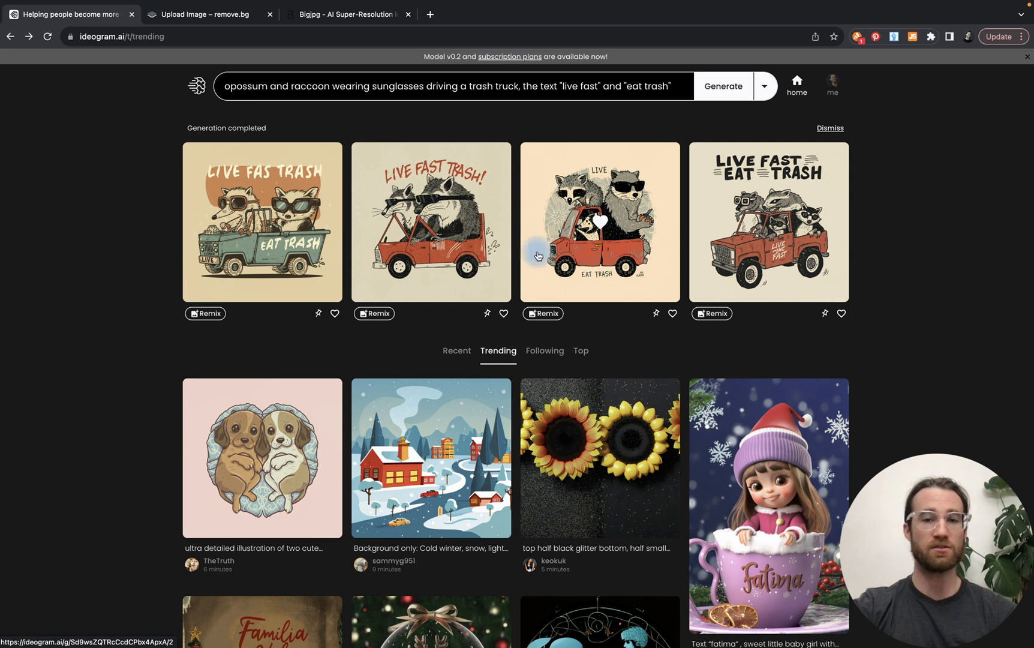
{"action": "left_click", "coordinate": [598, 221]}
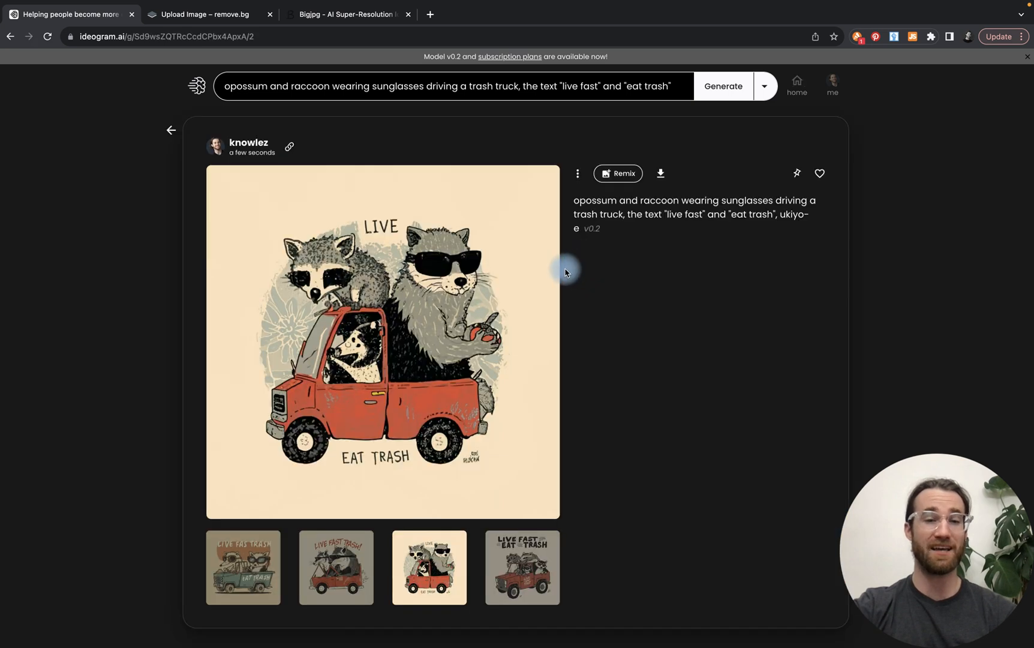
{"action": "left_click", "coordinate": [522, 567]}
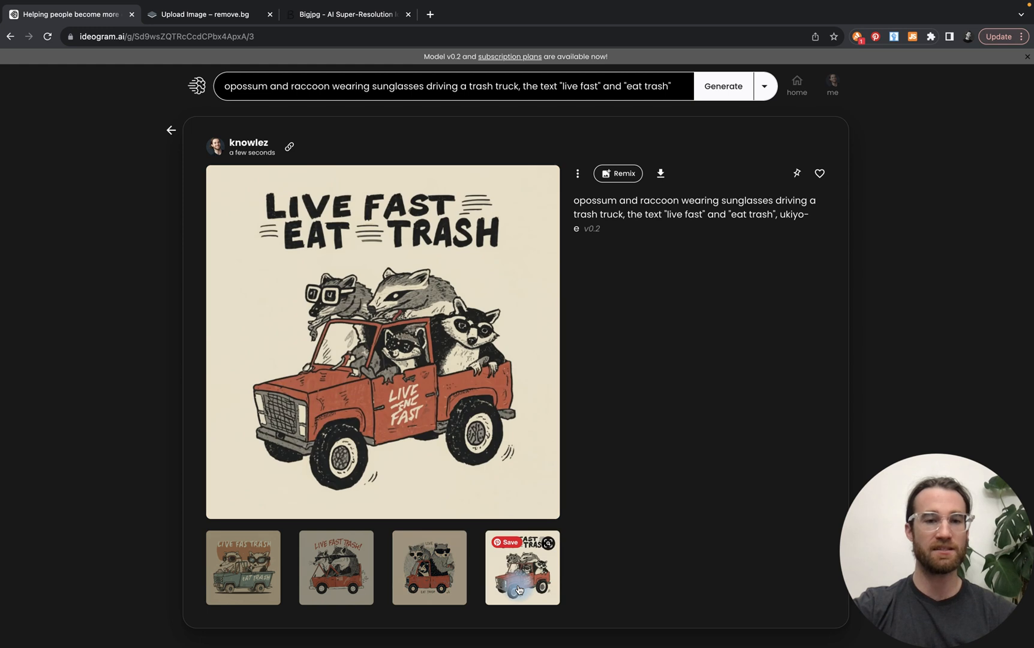
{"action": "mouse_move", "coordinate": [338, 249]}
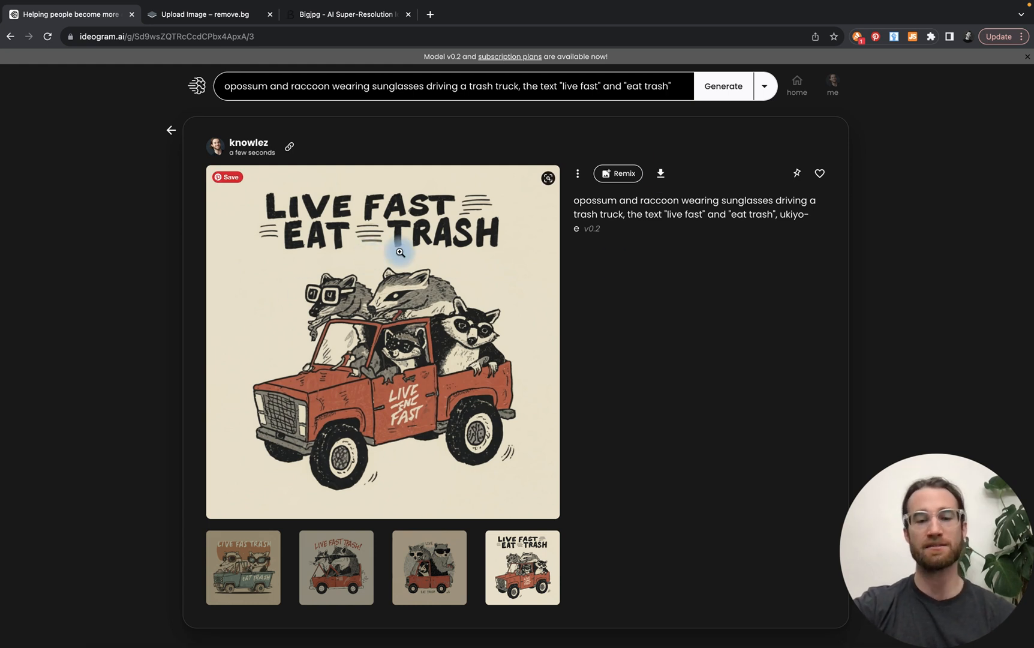
{"action": "mouse_move", "coordinate": [509, 346]}
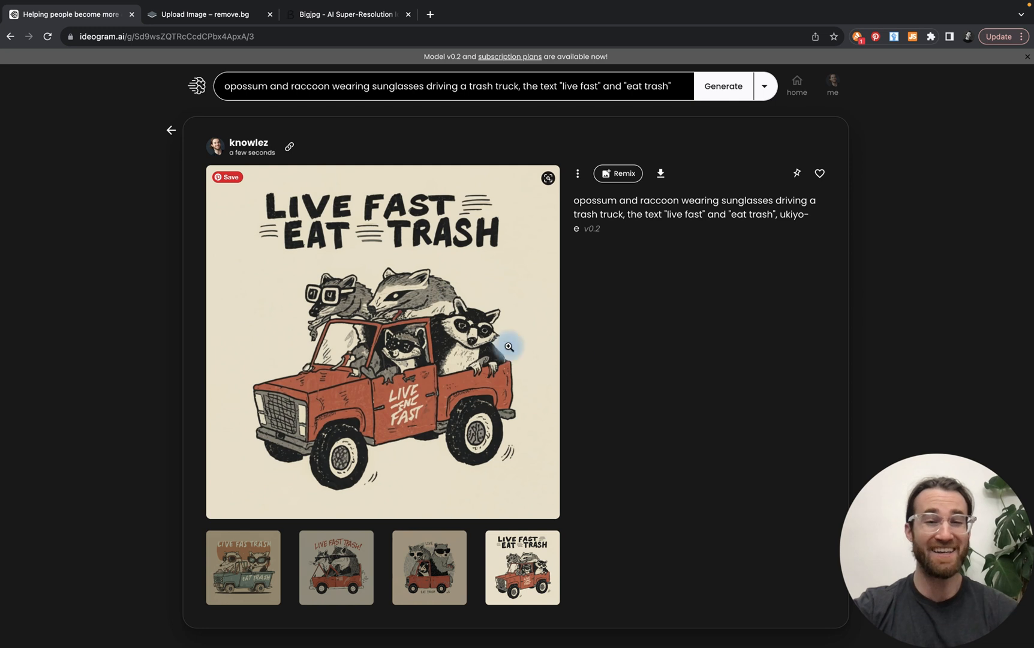
{"action": "mouse_move", "coordinate": [517, 383]}
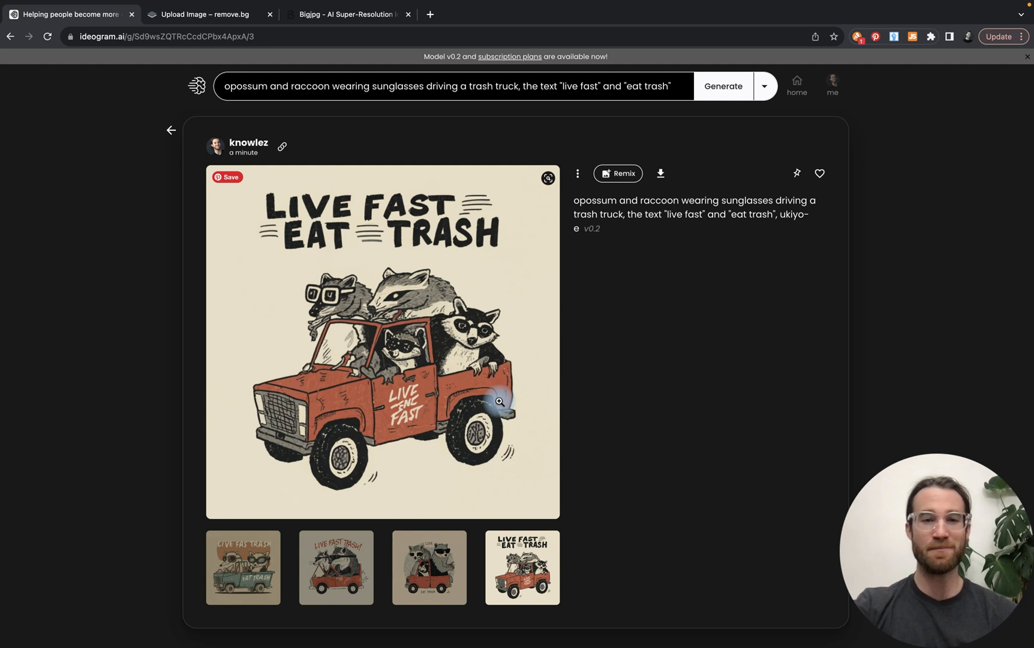
{"action": "mouse_move", "coordinate": [212, 218]}
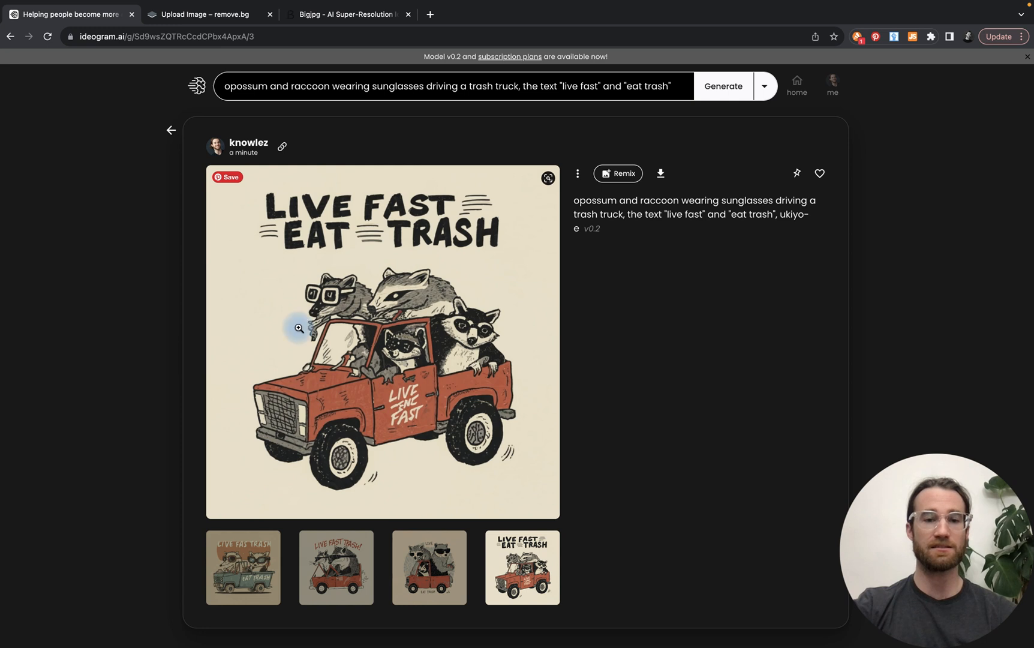
{"action": "mouse_move", "coordinate": [467, 411]}
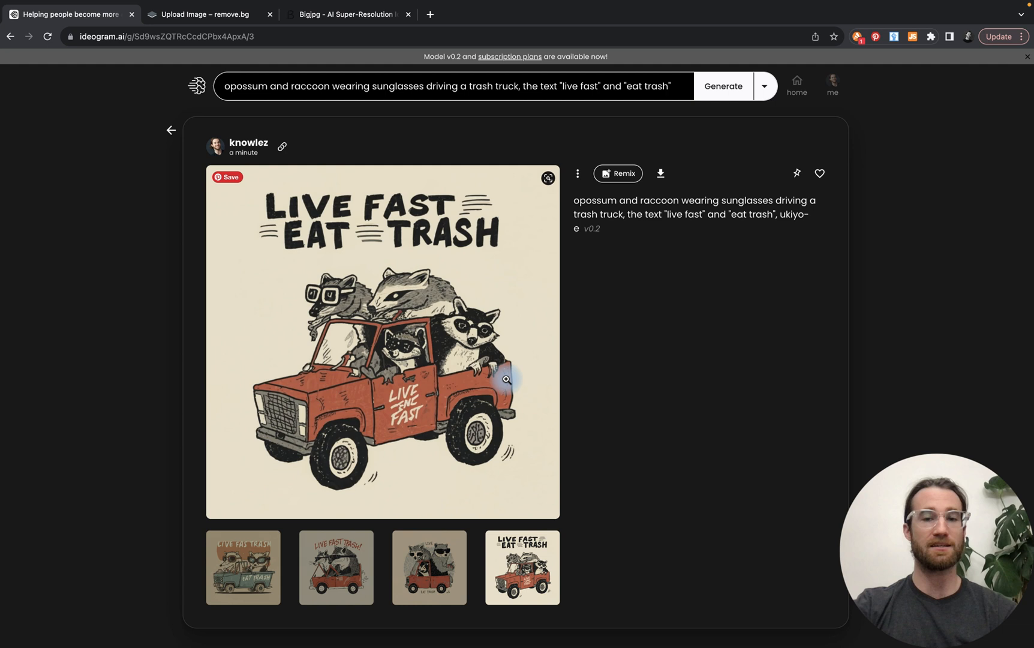
{"action": "mouse_move", "coordinate": [333, 290]}
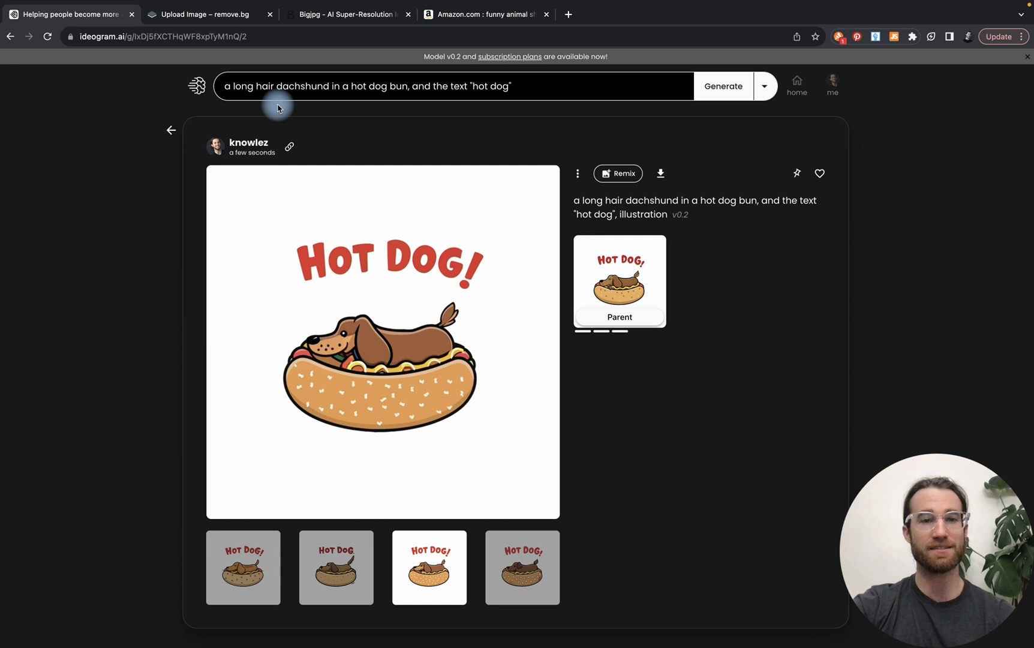
{"action": "mouse_move", "coordinate": [424, 113]}
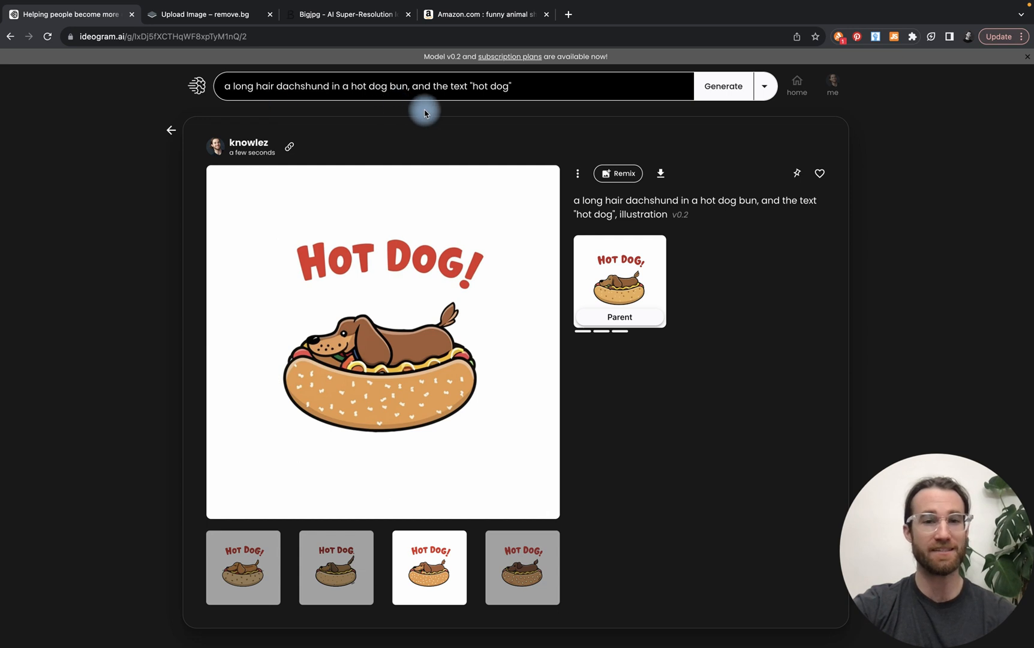
{"action": "mouse_move", "coordinate": [473, 335]}
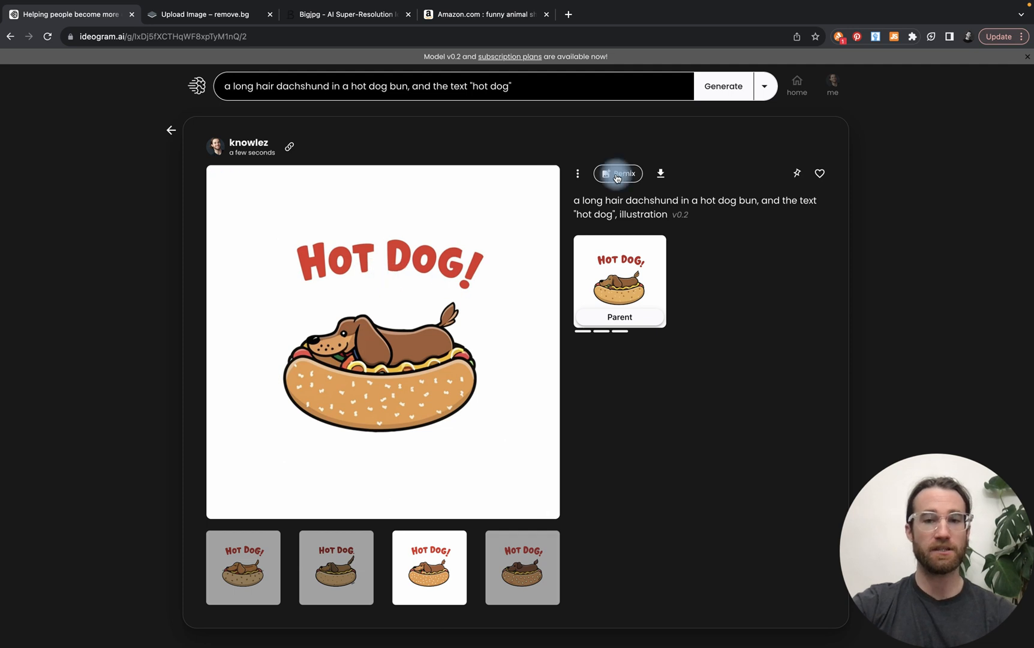
Remix the Hot Dog! design with its prompt and illustration-style reference, and generate
{"action": "left_click", "coordinate": [617, 173]}
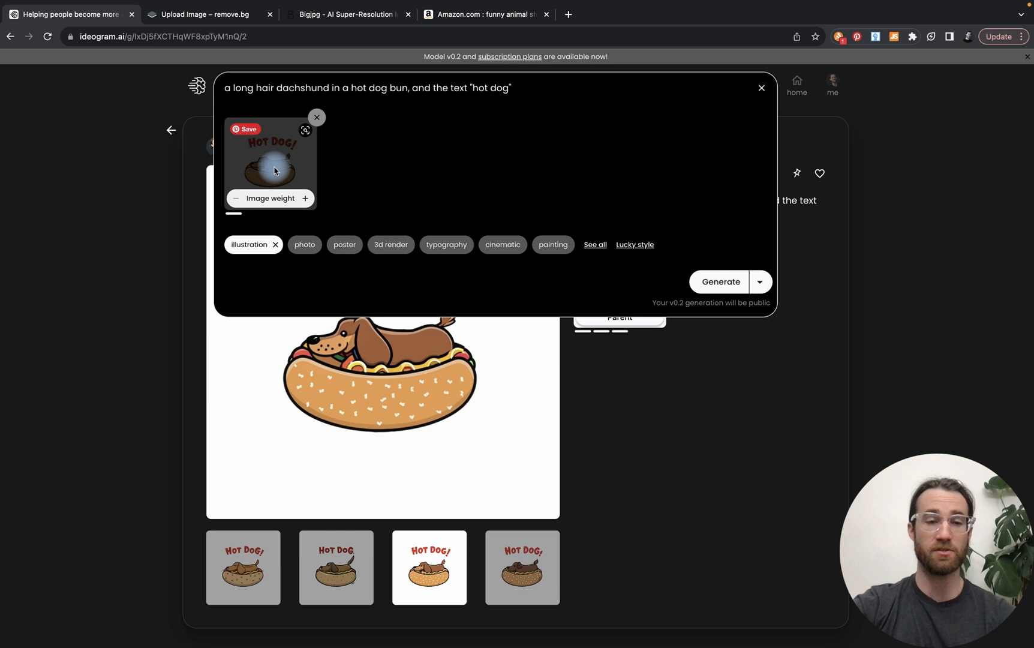
{"action": "mouse_move", "coordinate": [303, 183]}
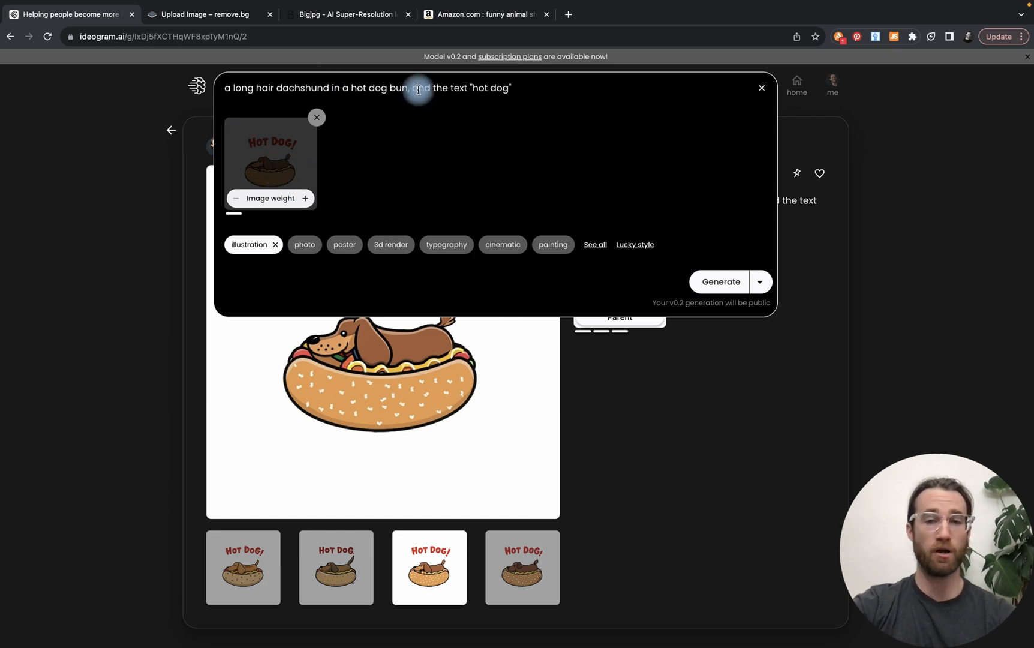
{"action": "mouse_move", "coordinate": [503, 102]}
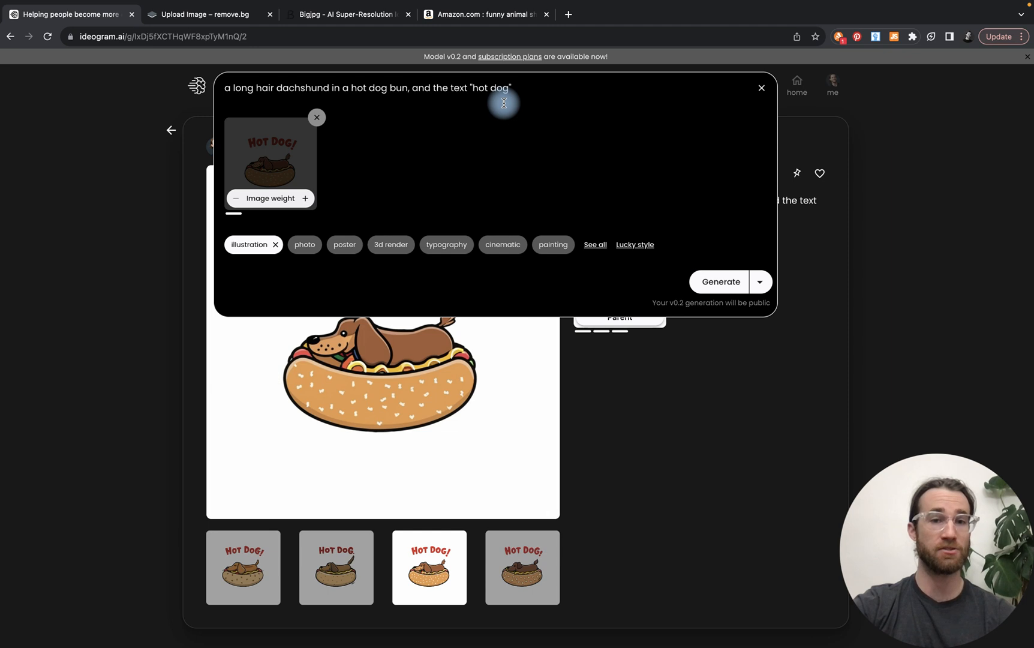
{"action": "mouse_move", "coordinate": [628, 201]}
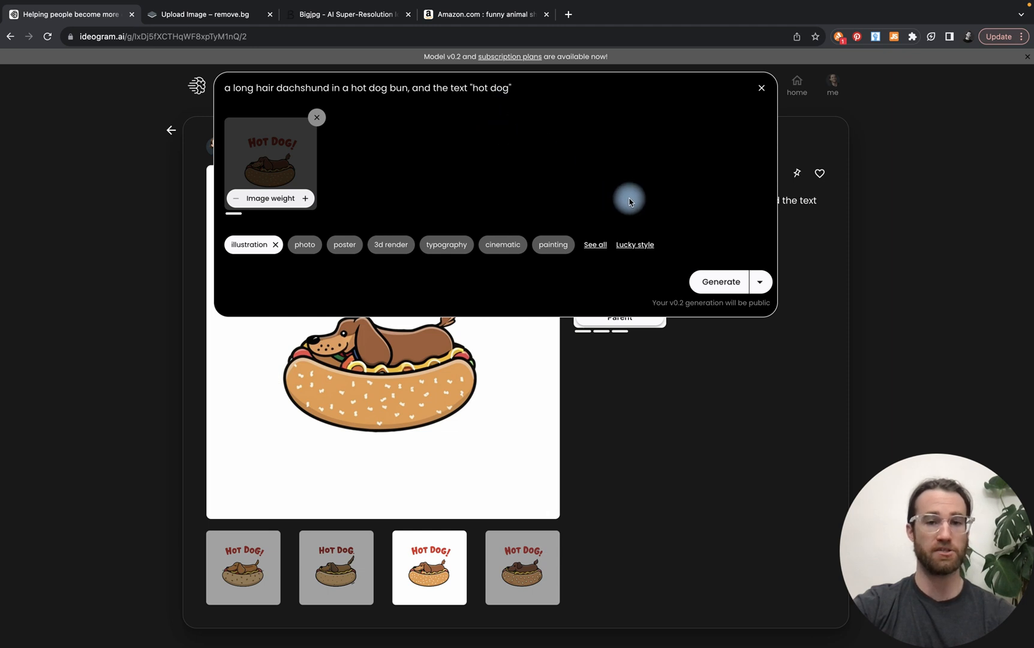
{"action": "left_click", "coordinate": [719, 281]}
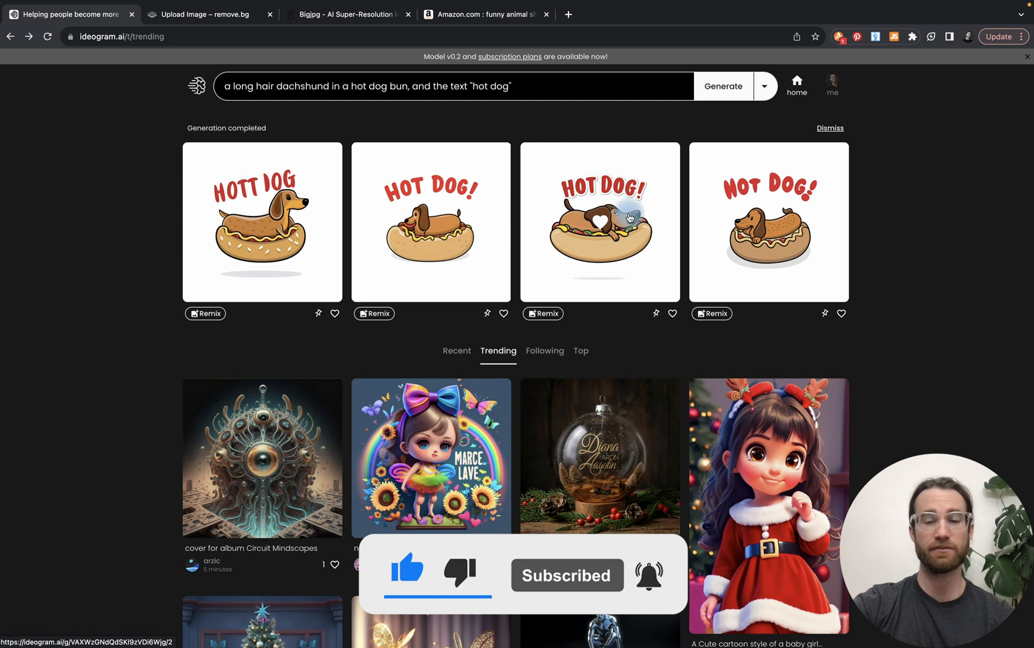
{"action": "mouse_move", "coordinate": [544, 258]}
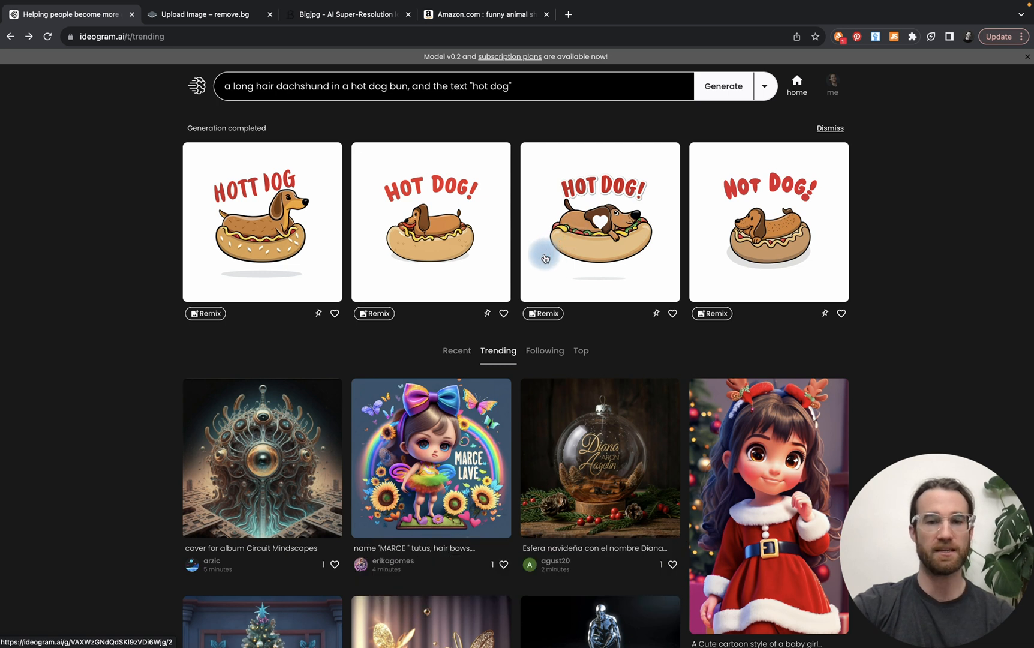
Start a remix from a new hot dog variation, then bring up ChatGPT's LIVE FAST EAT TRASH image
{"action": "left_click", "coordinate": [598, 221]}
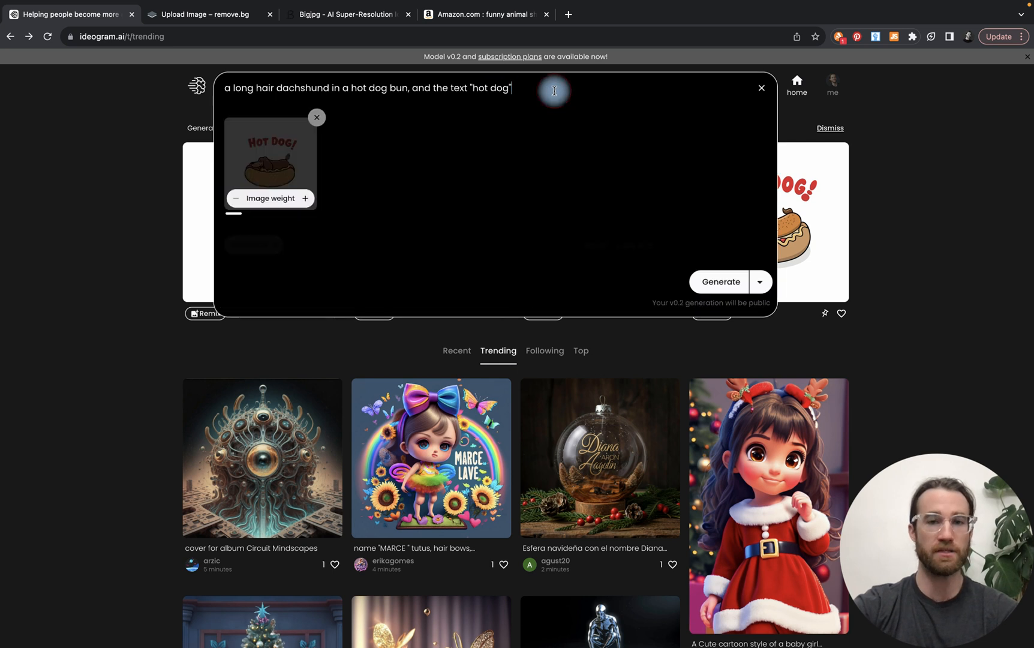
{"action": "left_click", "coordinate": [305, 198]}
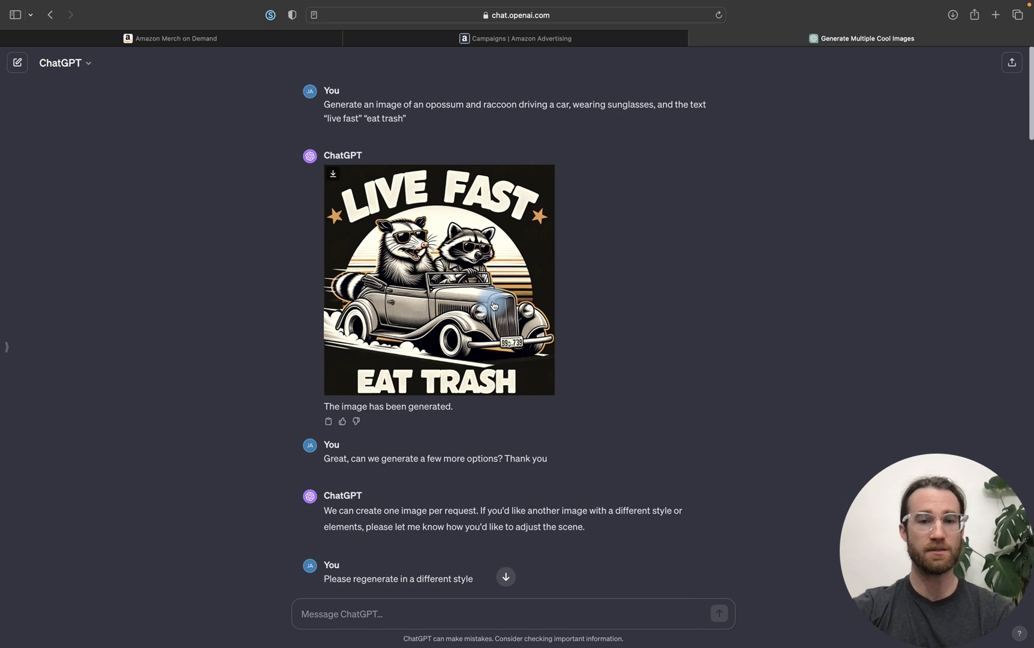
{"action": "scroll", "scroll_direction": "down", "scroll_amount": 3}
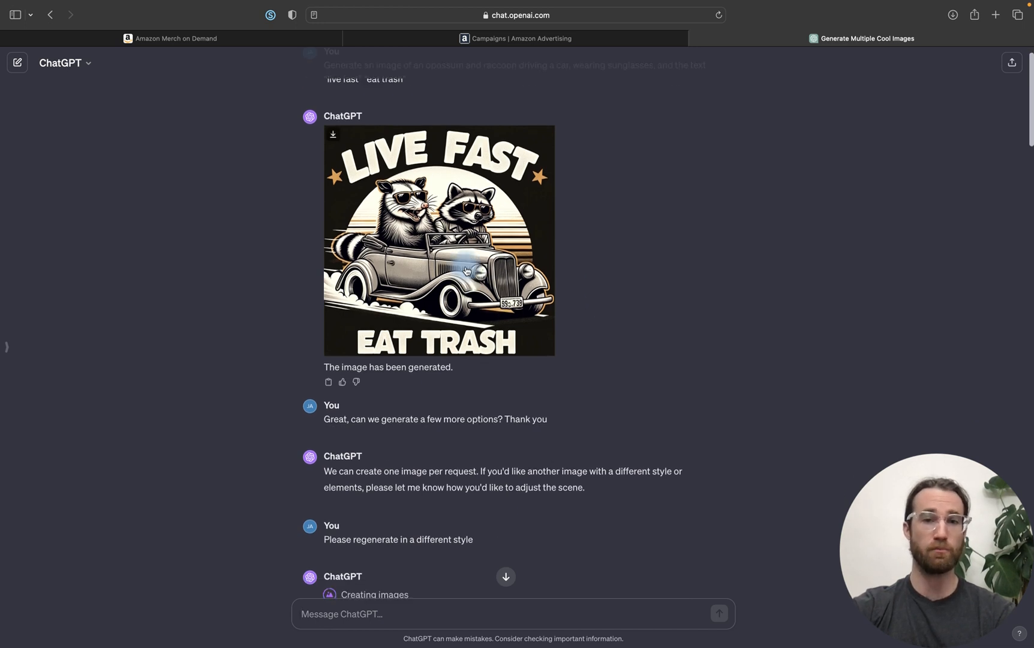
{"action": "scroll", "scroll_direction": "down", "scroll_amount": 3}
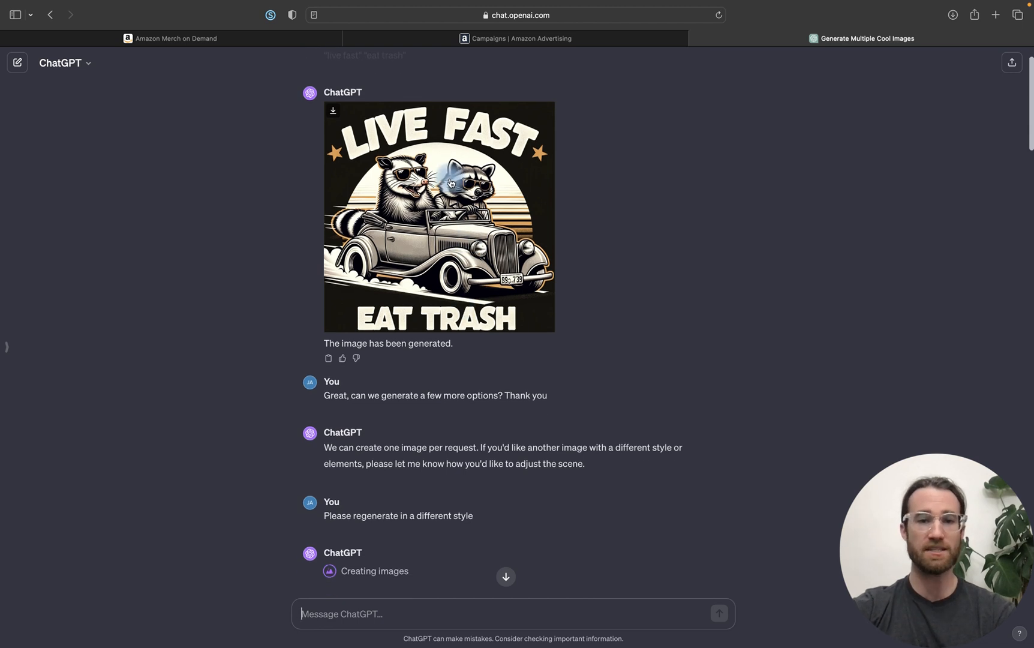
{"action": "left_click", "coordinate": [439, 216]}
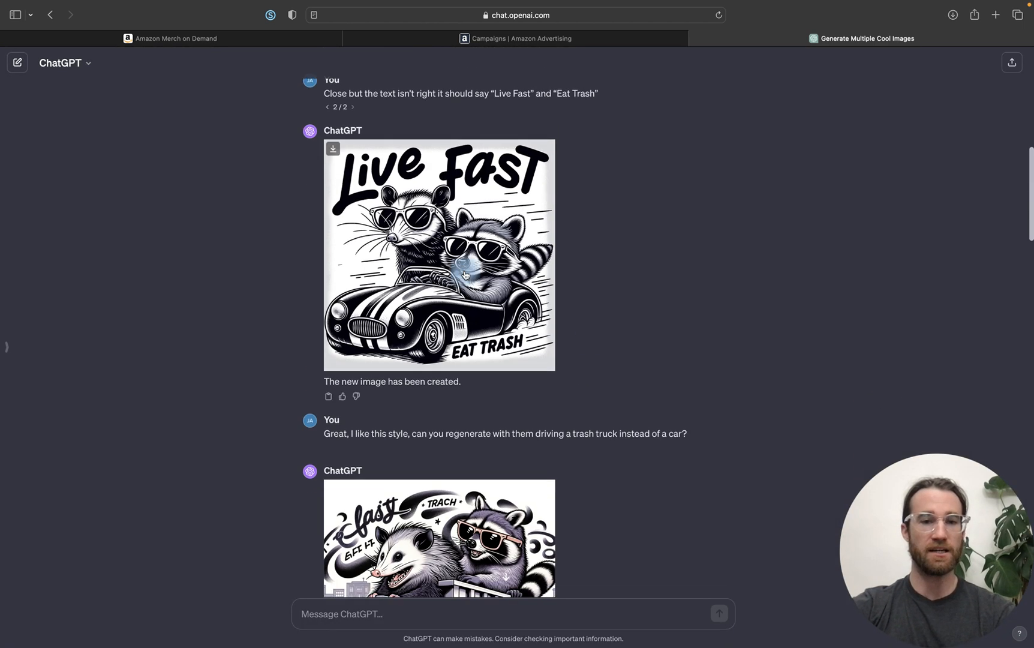
{"action": "left_click", "coordinate": [439, 255]}
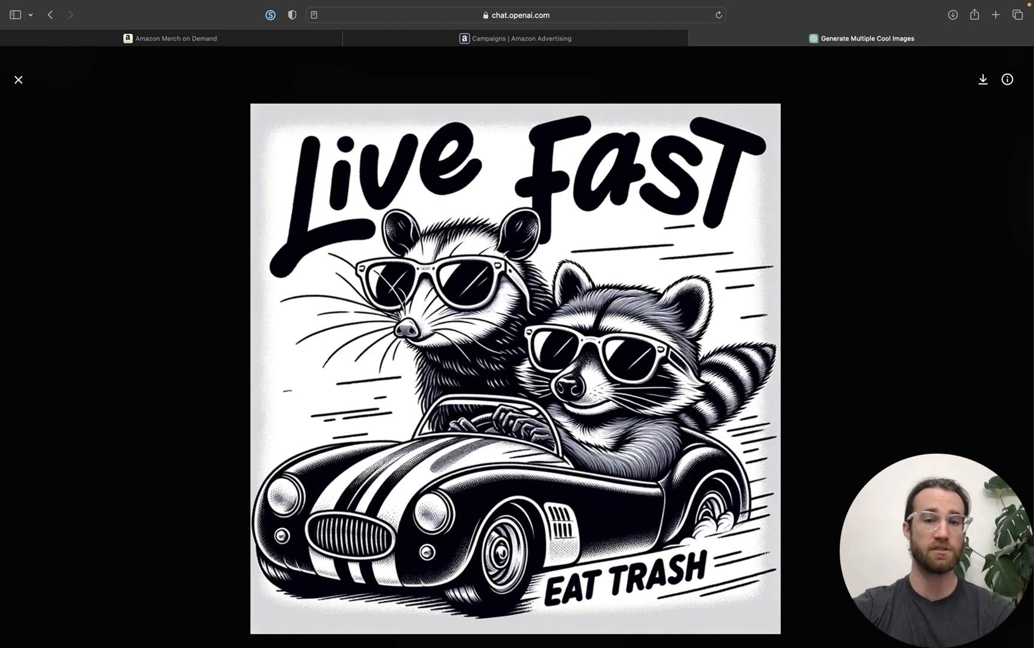
{"action": "mouse_move", "coordinate": [854, 465]}
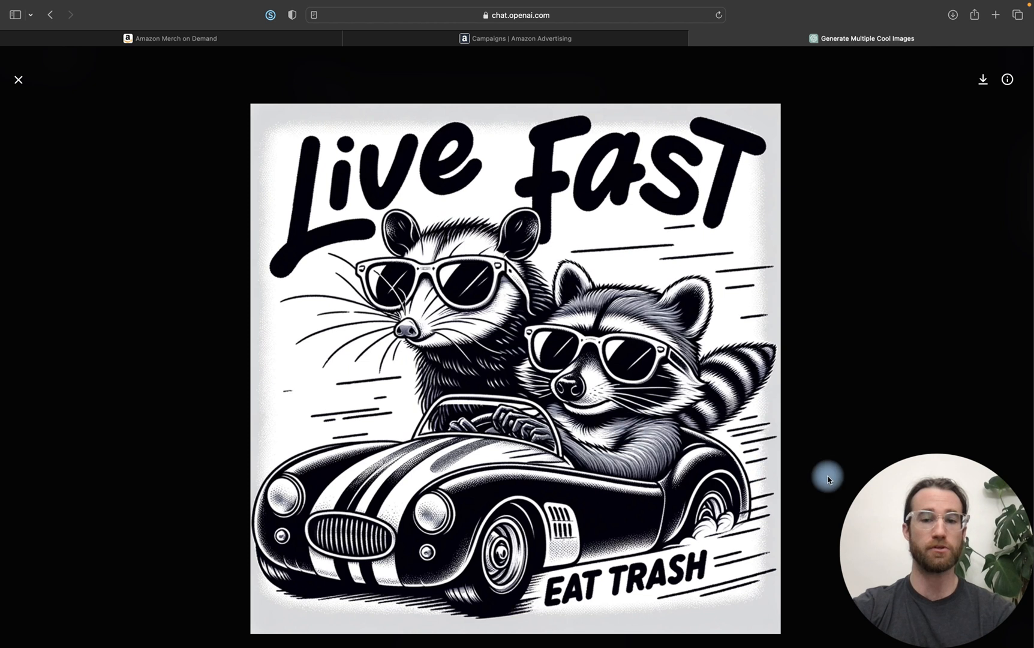
{"action": "left_click", "coordinate": [19, 79]}
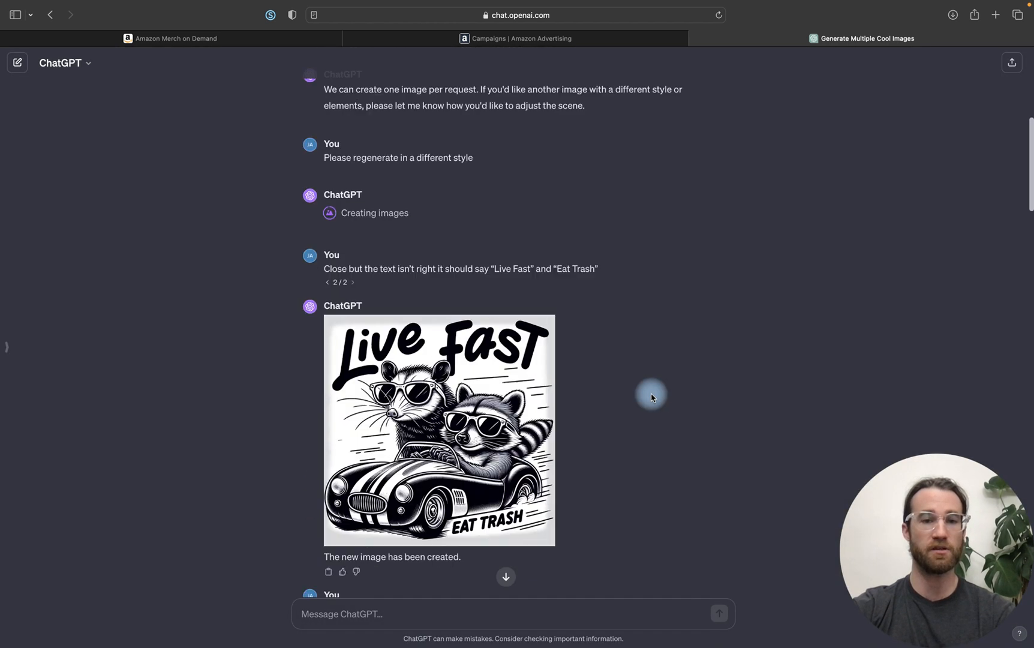
{"action": "scroll", "scroll_direction": "down", "scroll_amount": 3}
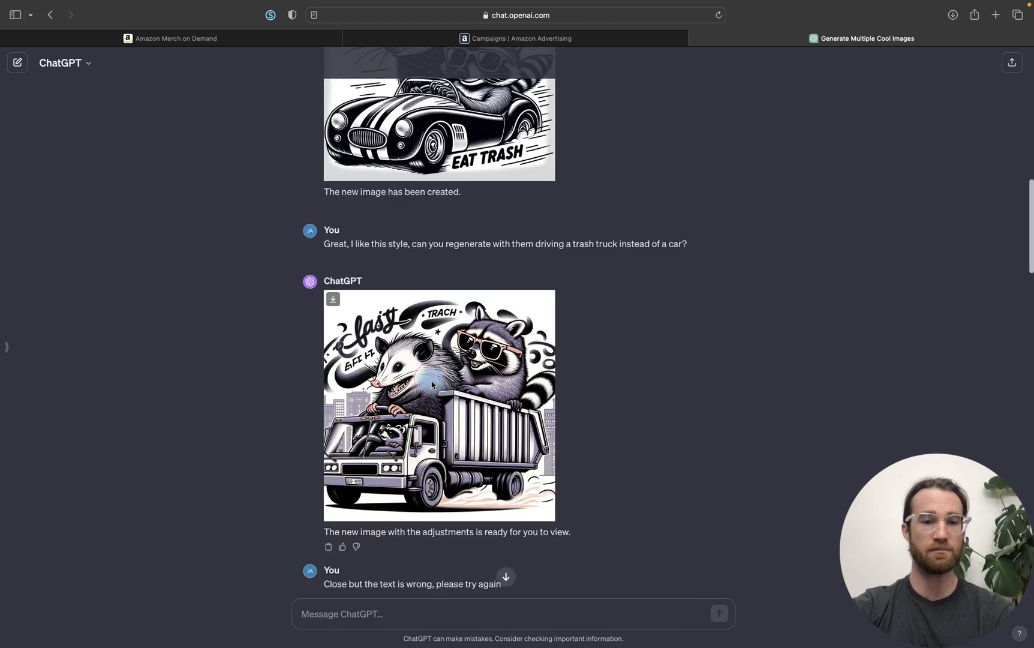
{"action": "left_click", "coordinate": [438, 406]}
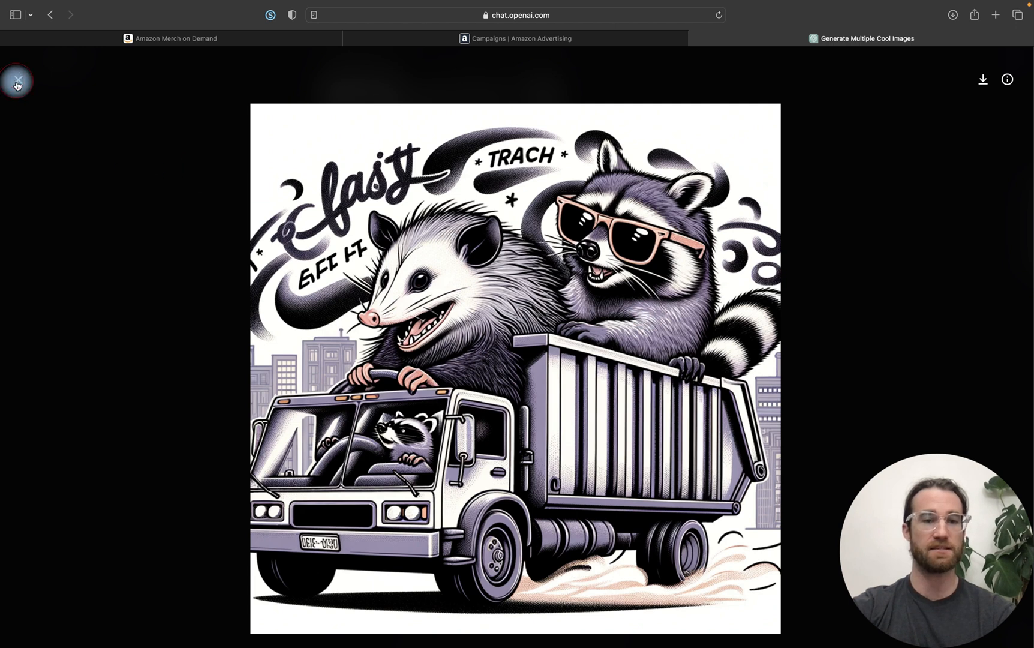
{"action": "left_click", "coordinate": [16, 79]}
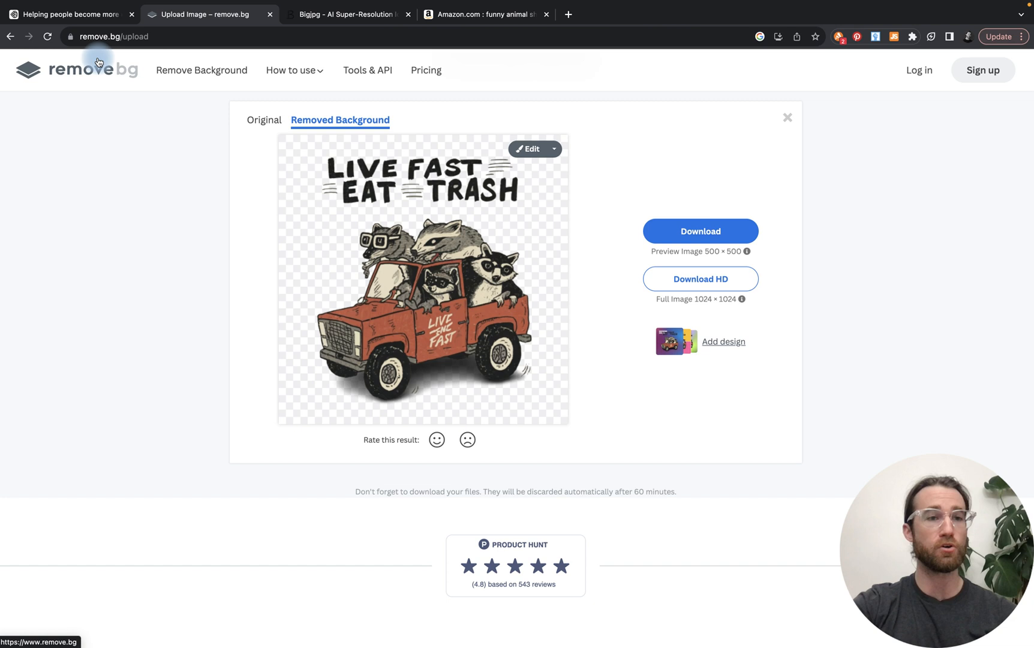
{"action": "mouse_move", "coordinate": [203, 180]}
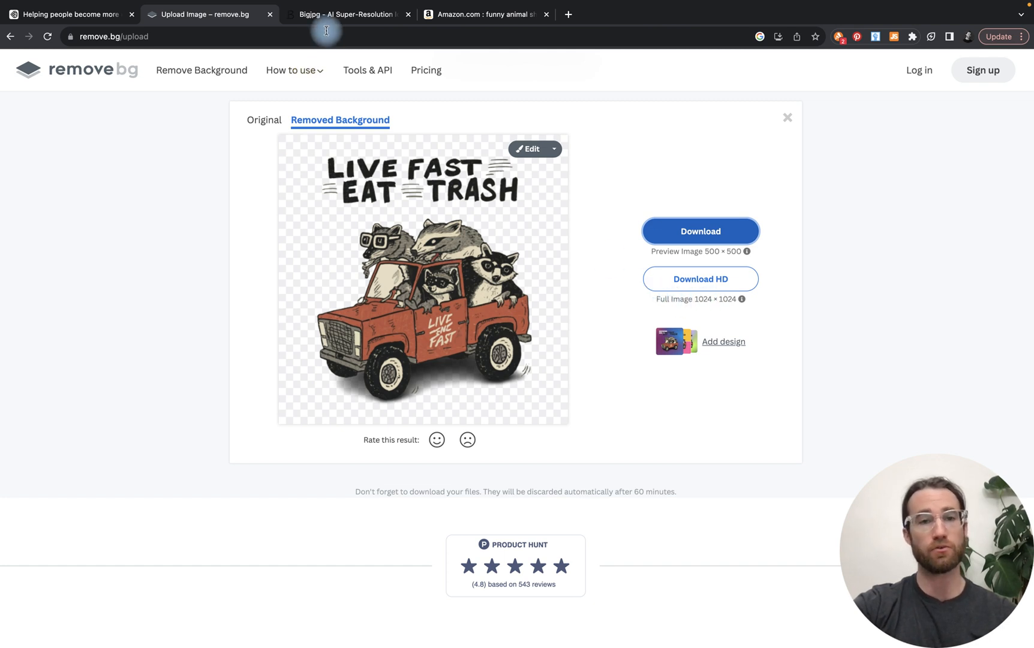
Switch to the Bigjpg AI Image Enlarger site
{"action": "left_click", "coordinate": [348, 14]}
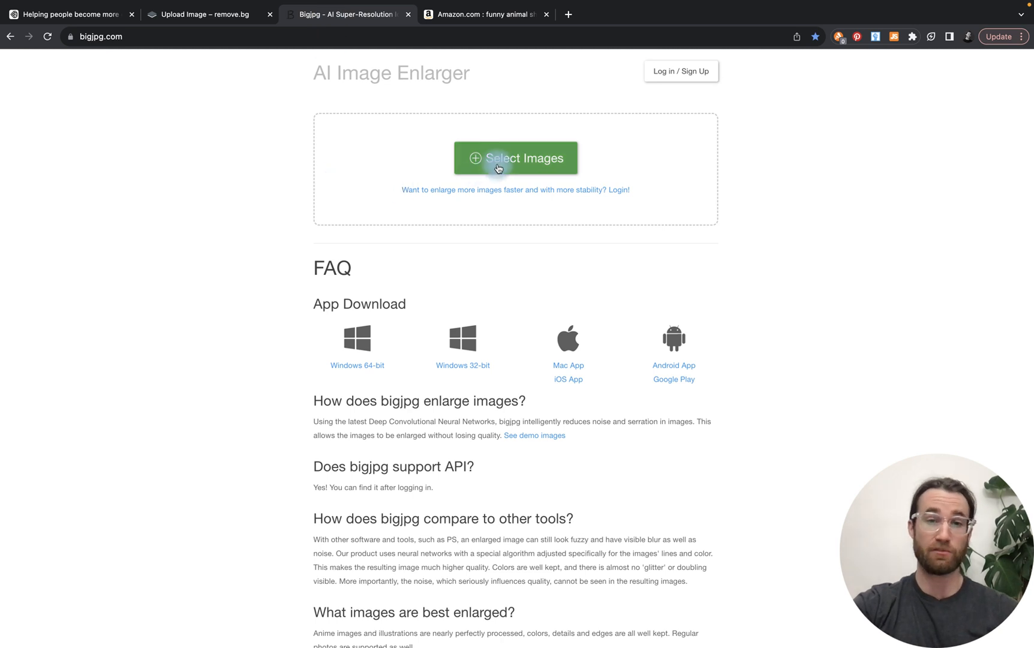
Upload the background-removed raccoon truck PNG to Bigjpg
{"action": "left_click", "coordinate": [515, 157]}
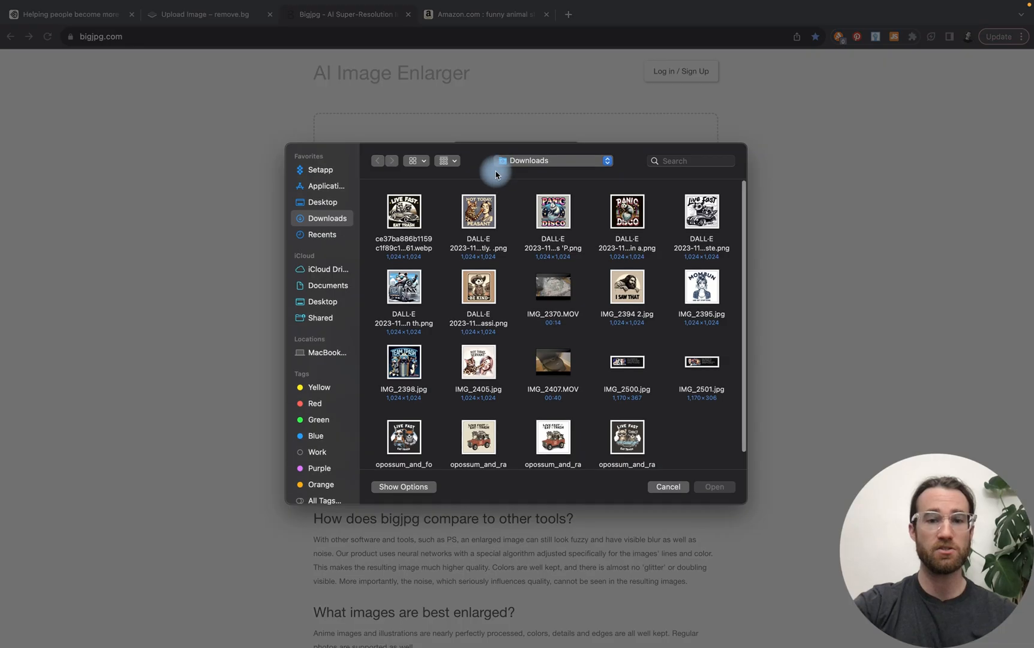
{"action": "scroll", "scroll_direction": "down", "scroll_amount": 3}
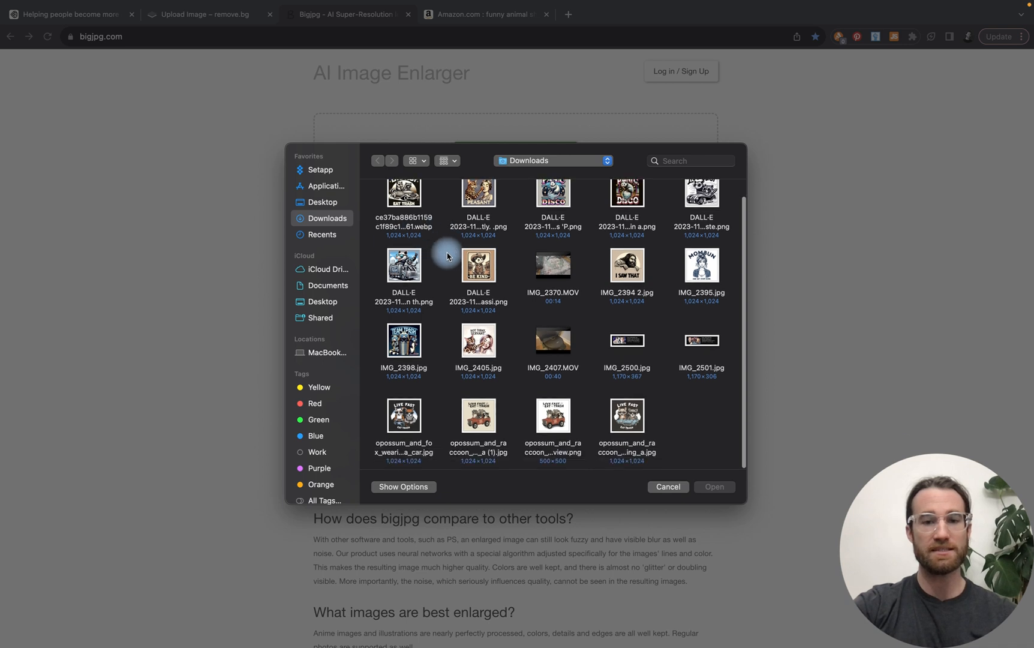
{"action": "left_click", "coordinate": [668, 495]}
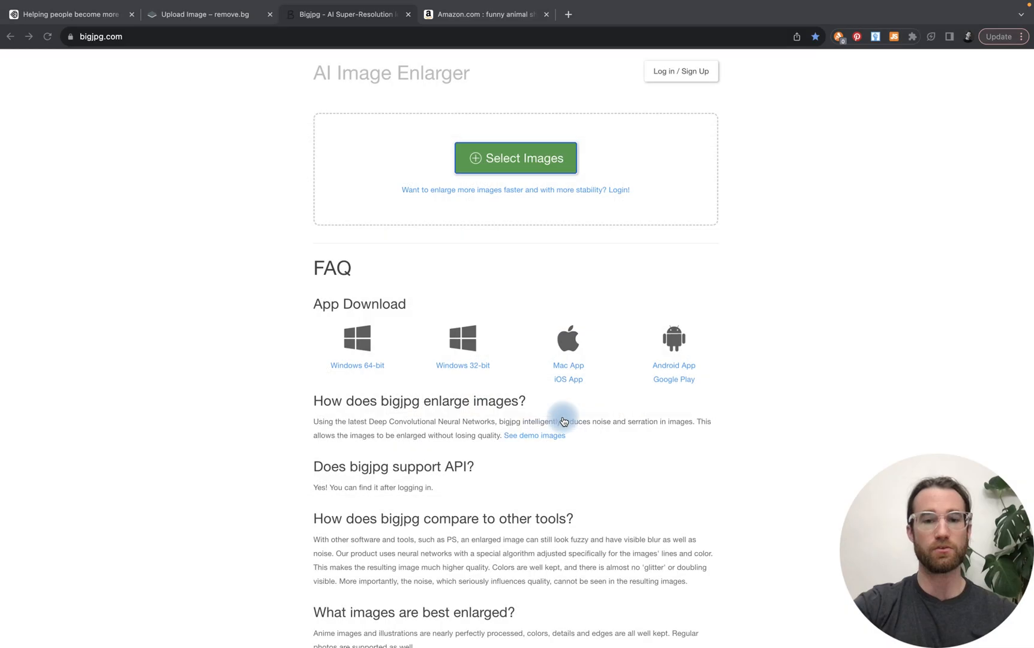
{"action": "left_click", "coordinate": [515, 157]}
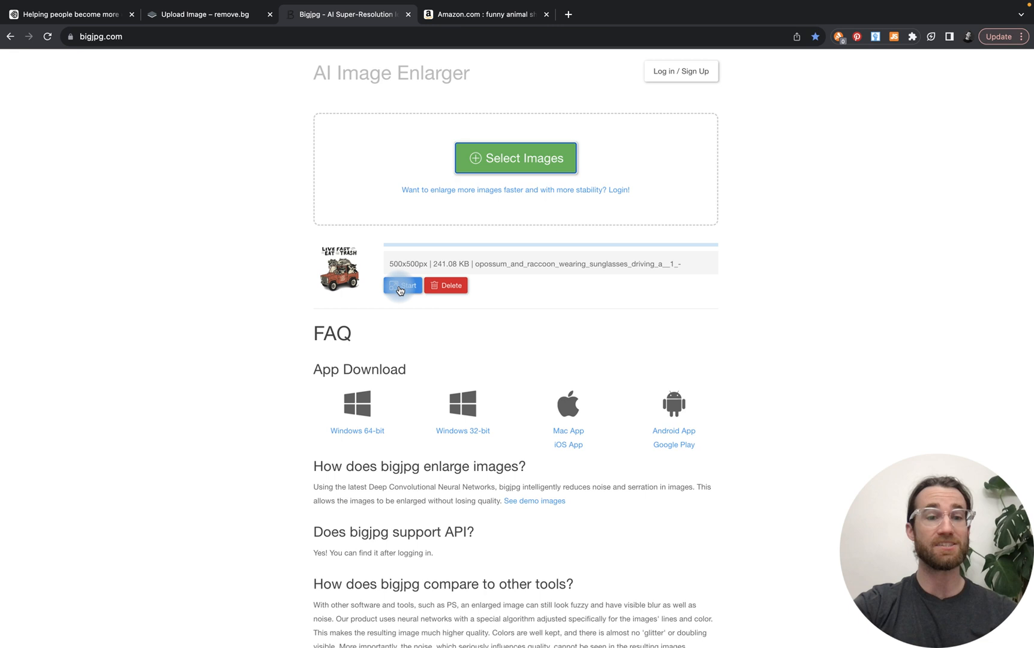
Start enlarging it as artwork at 4x with highest noise reduction
{"action": "left_click", "coordinate": [402, 285]}
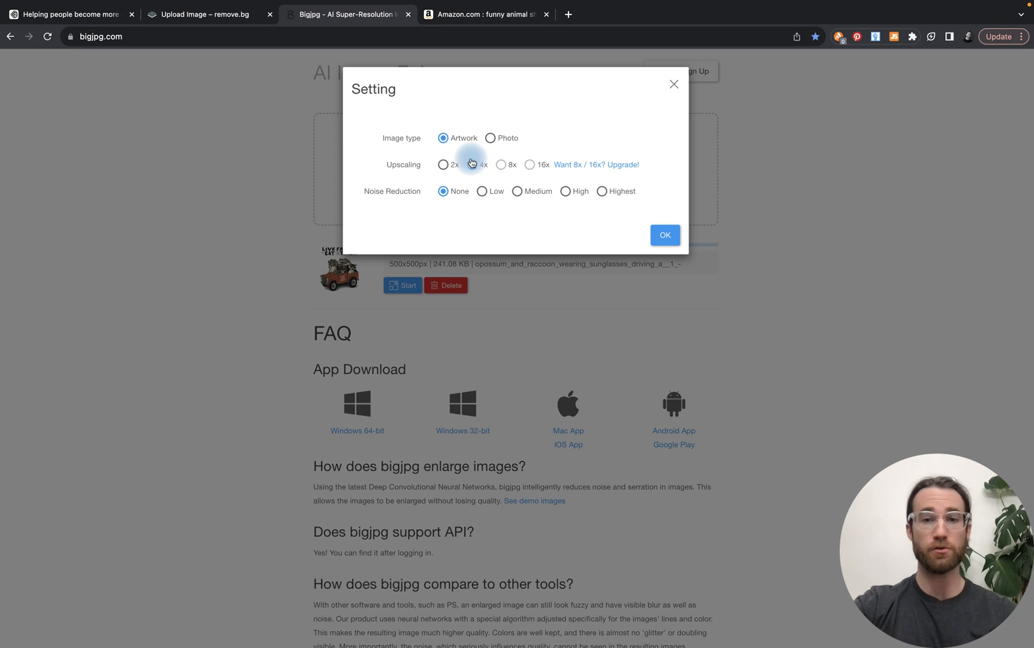
{"action": "left_click", "coordinate": [471, 165]}
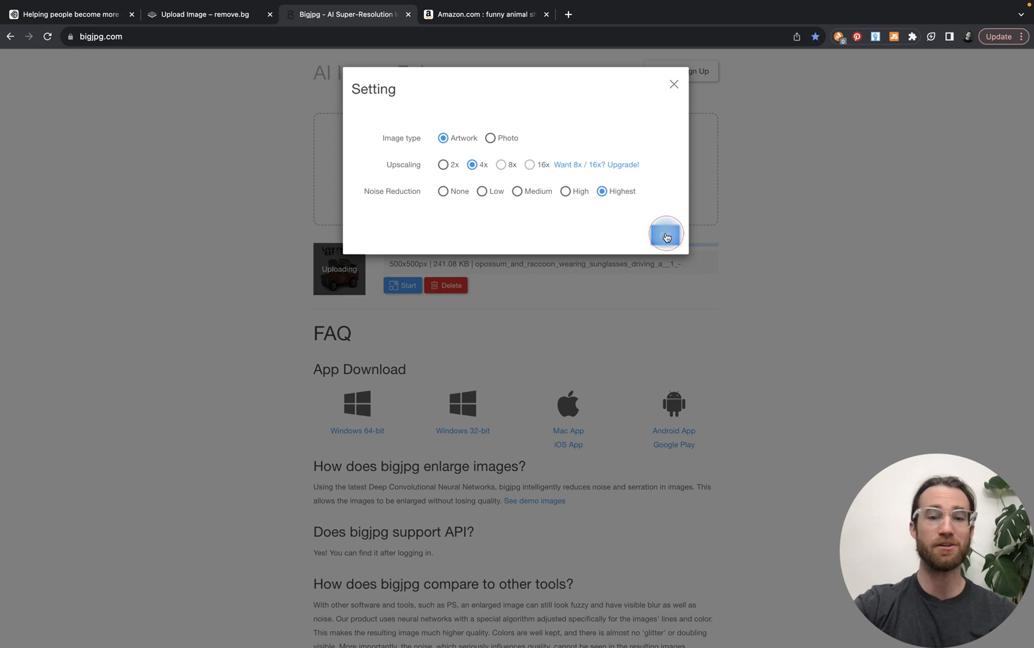
{"action": "left_click", "coordinate": [666, 234]}
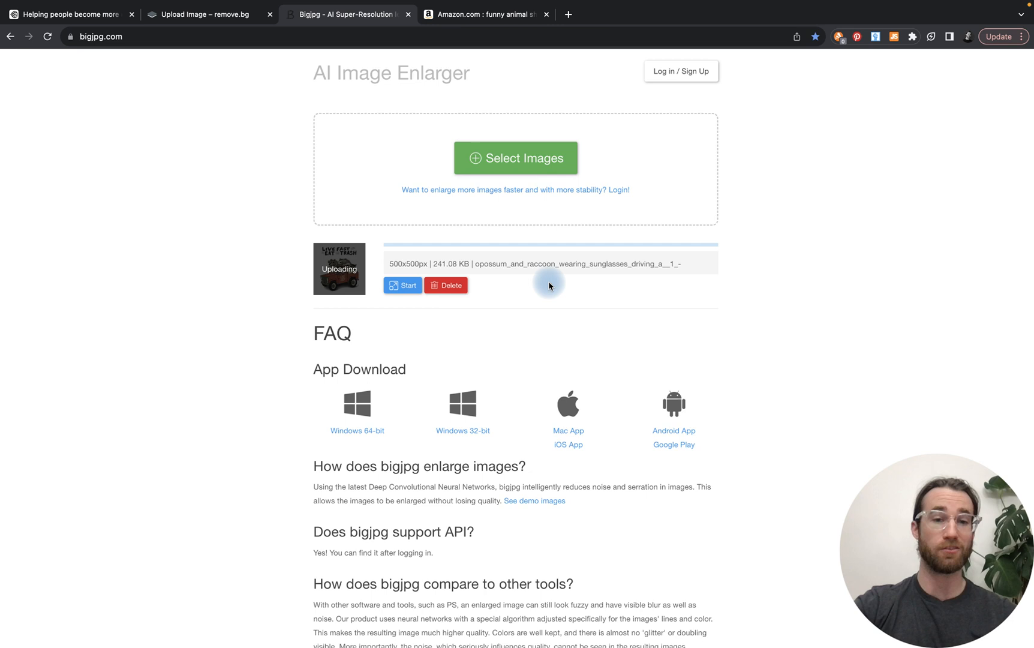
{"action": "left_click", "coordinate": [403, 285]}
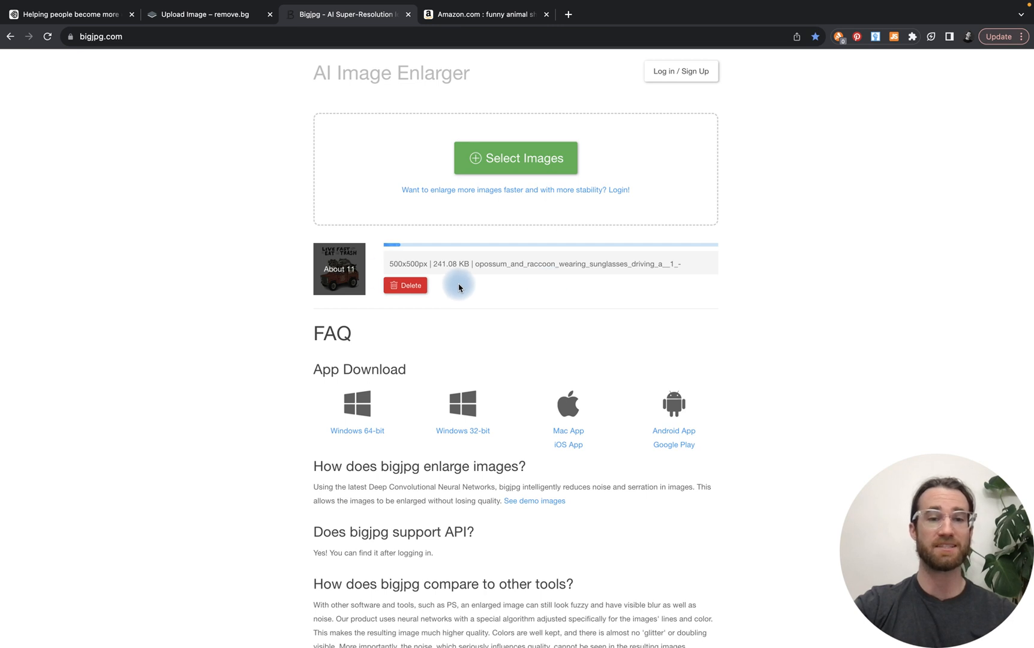